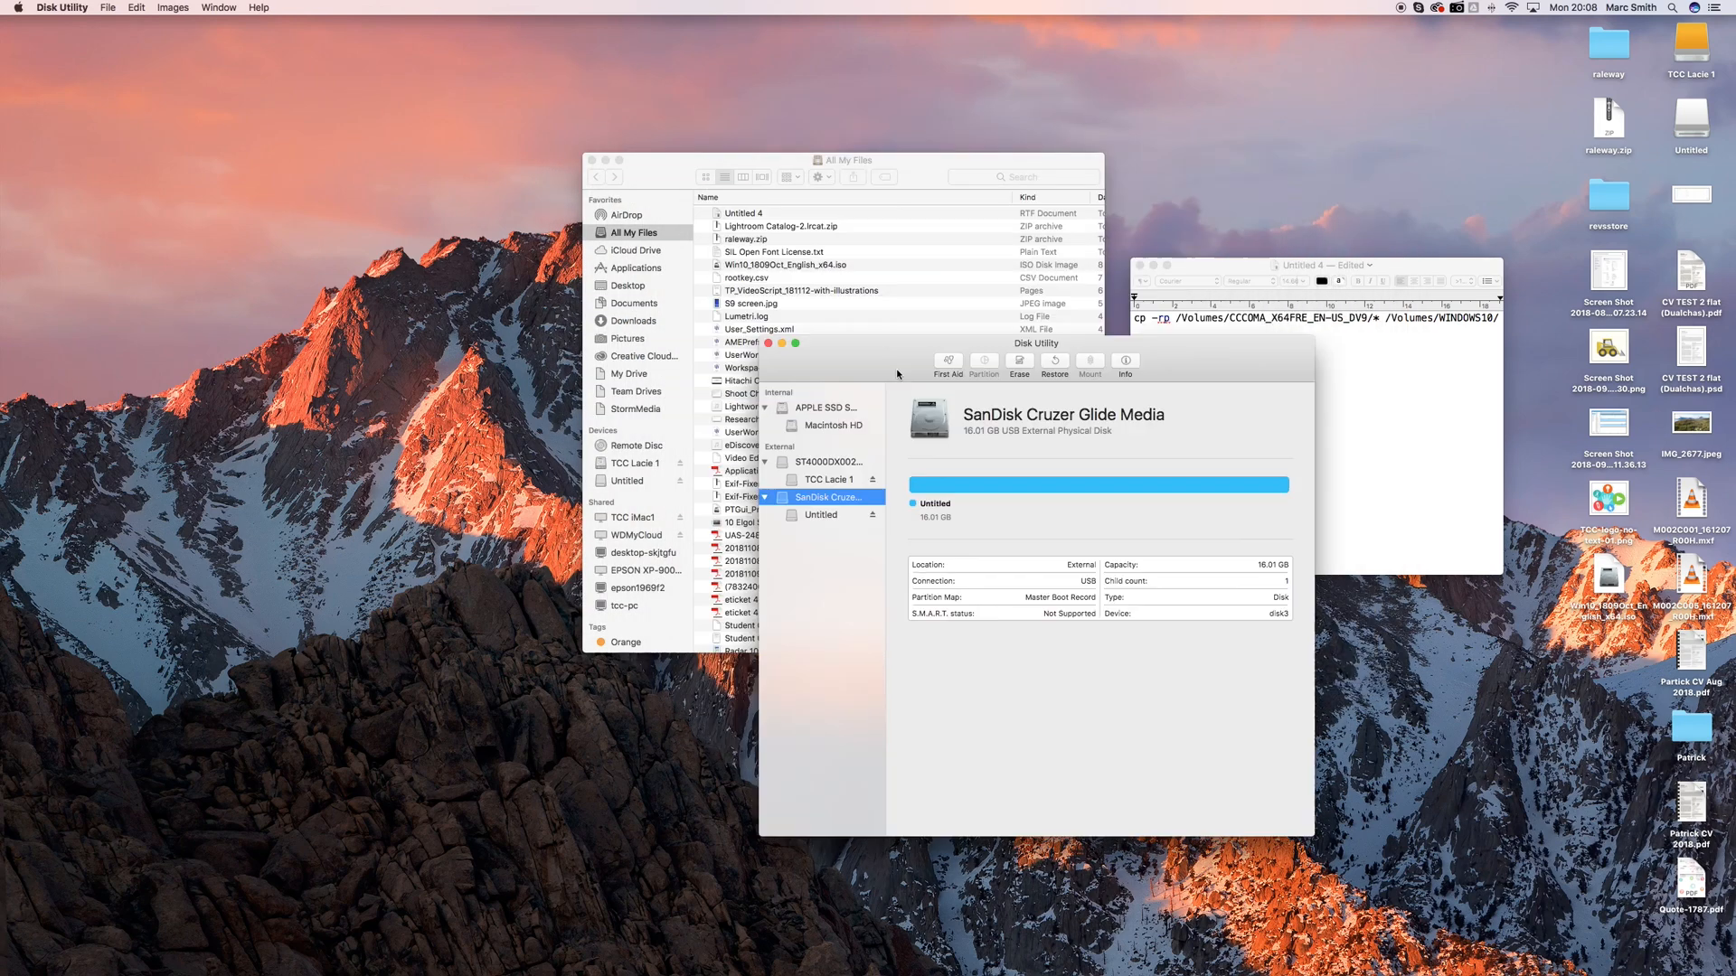
Step: Attempt to erase the SanDisk Cruzer Glide stick as ExFAT, which fails
drag(1035, 344, 1017, 200)
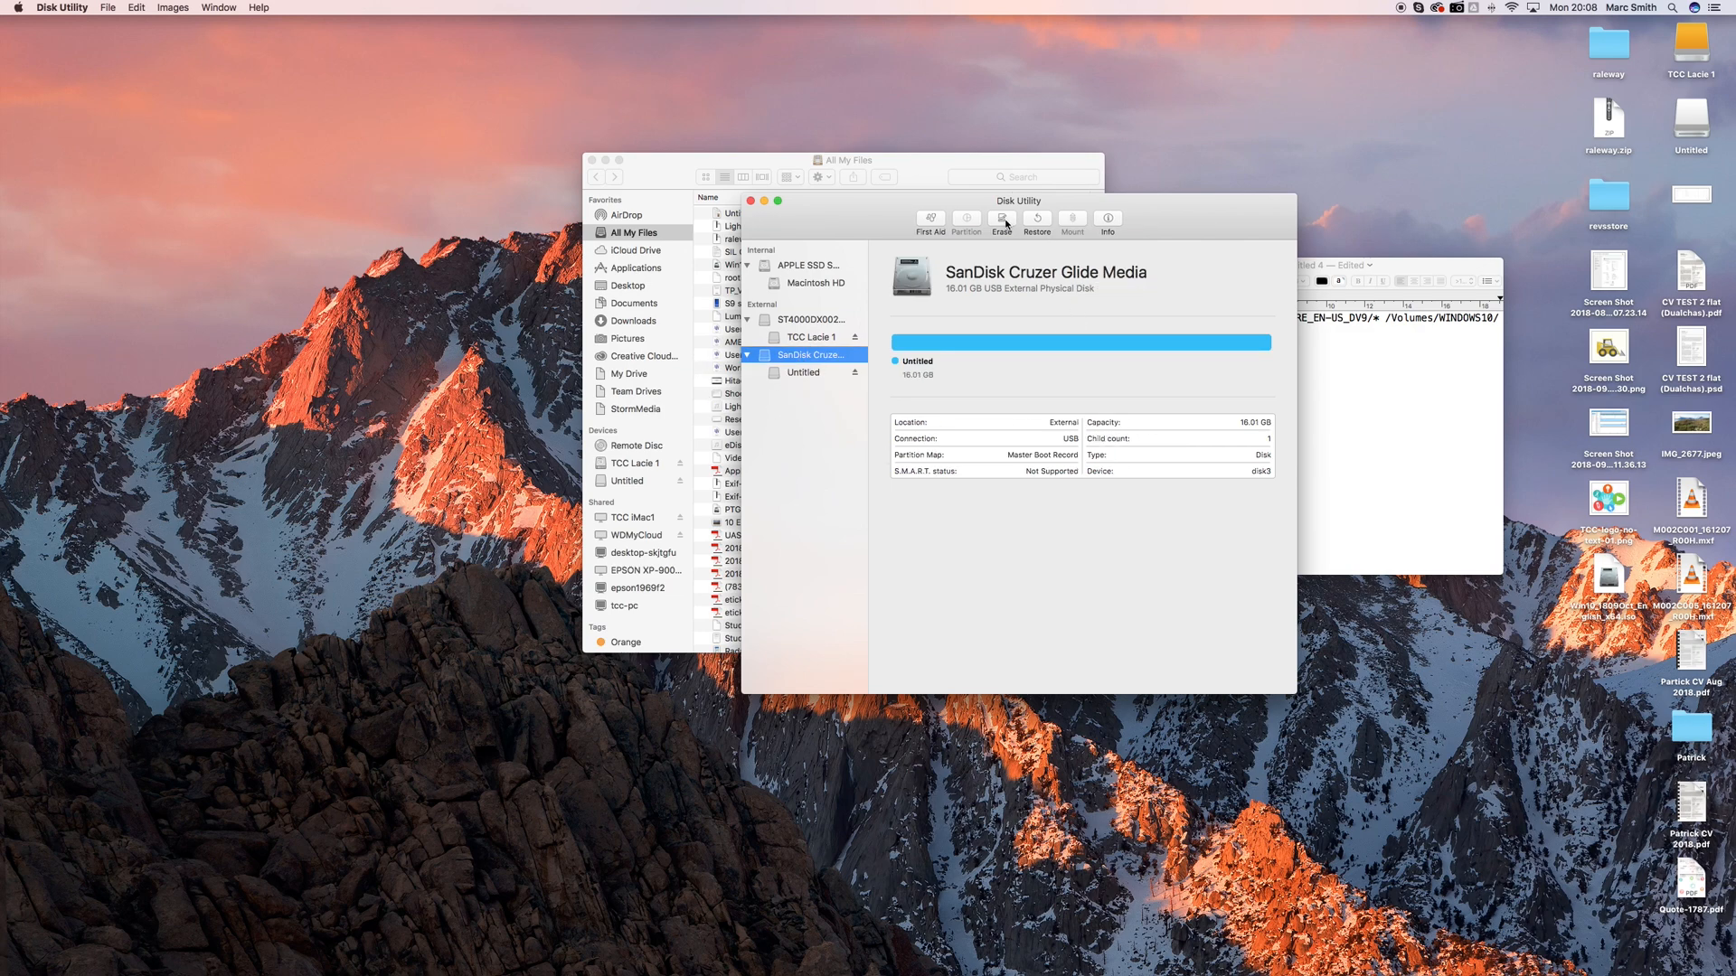
mouse_move(1000, 242)
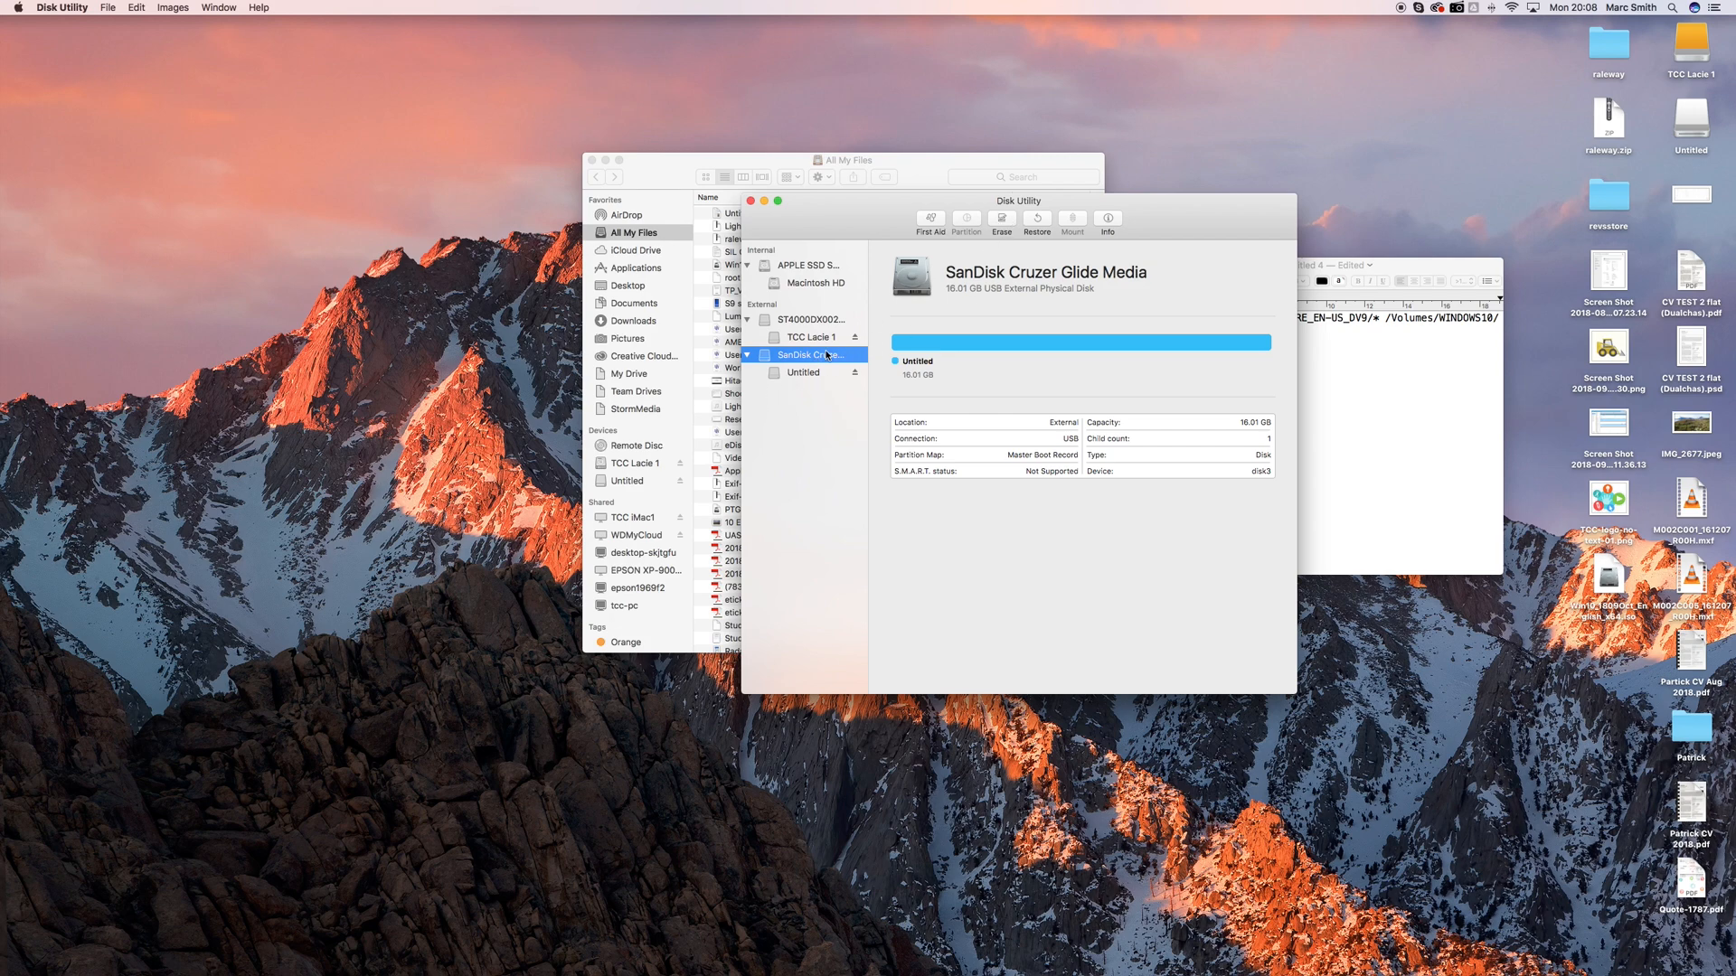
click(1000, 218)
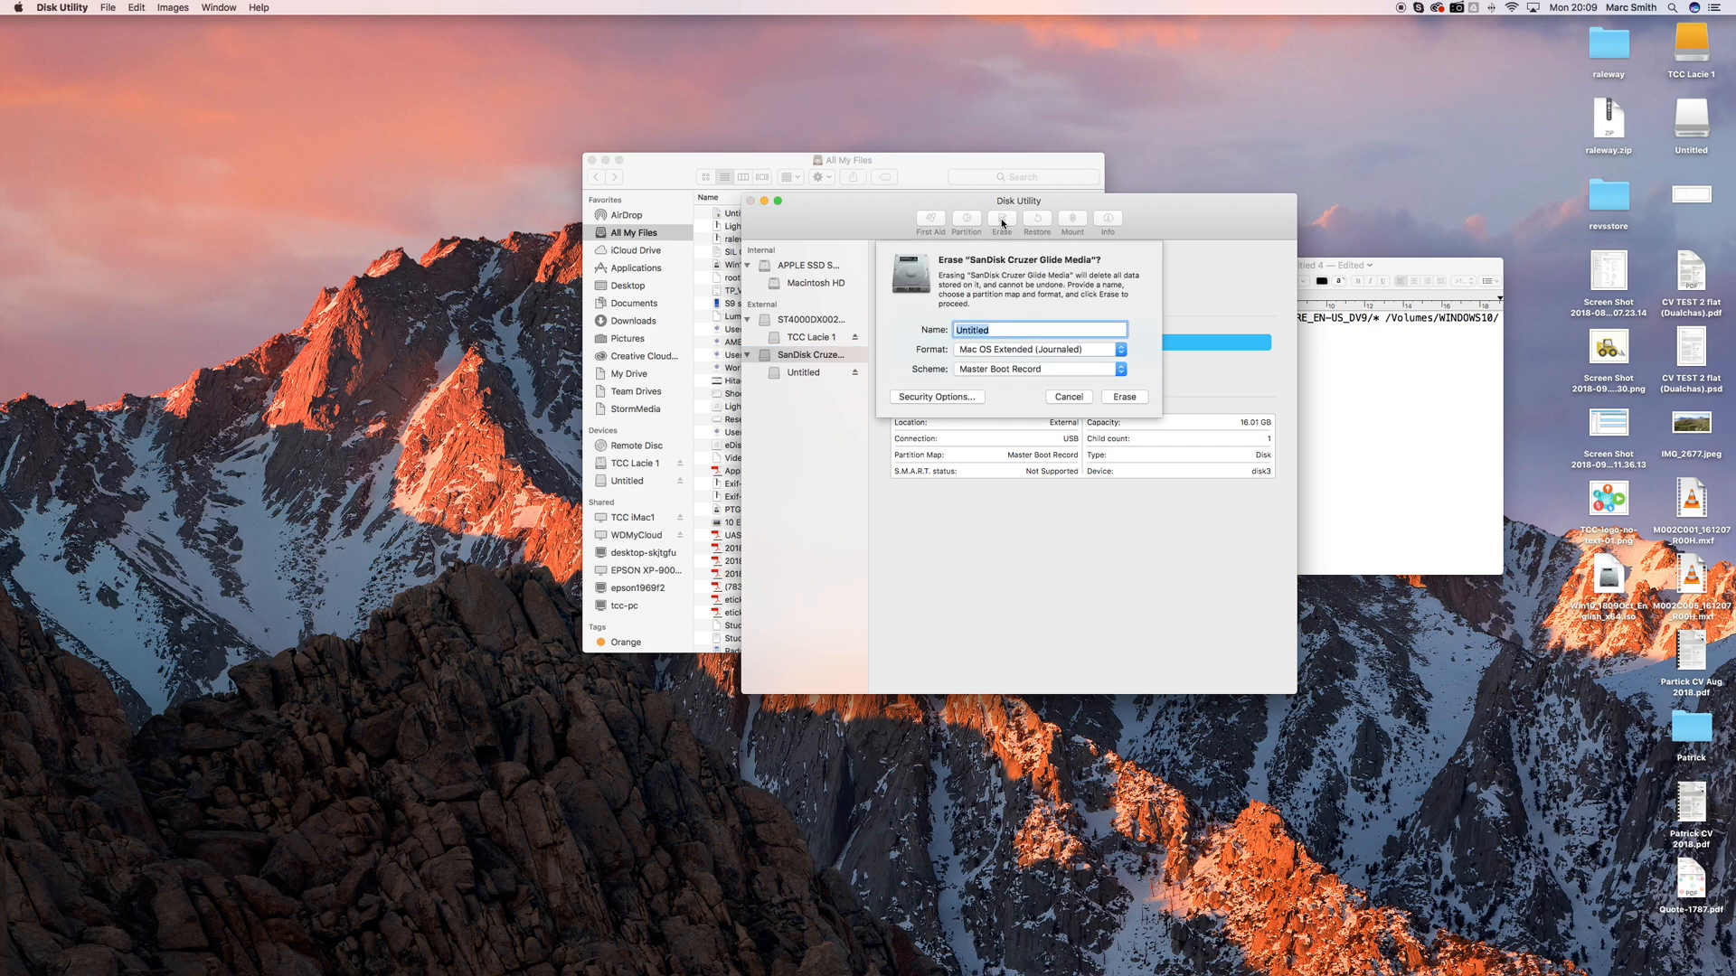
click(1036, 349)
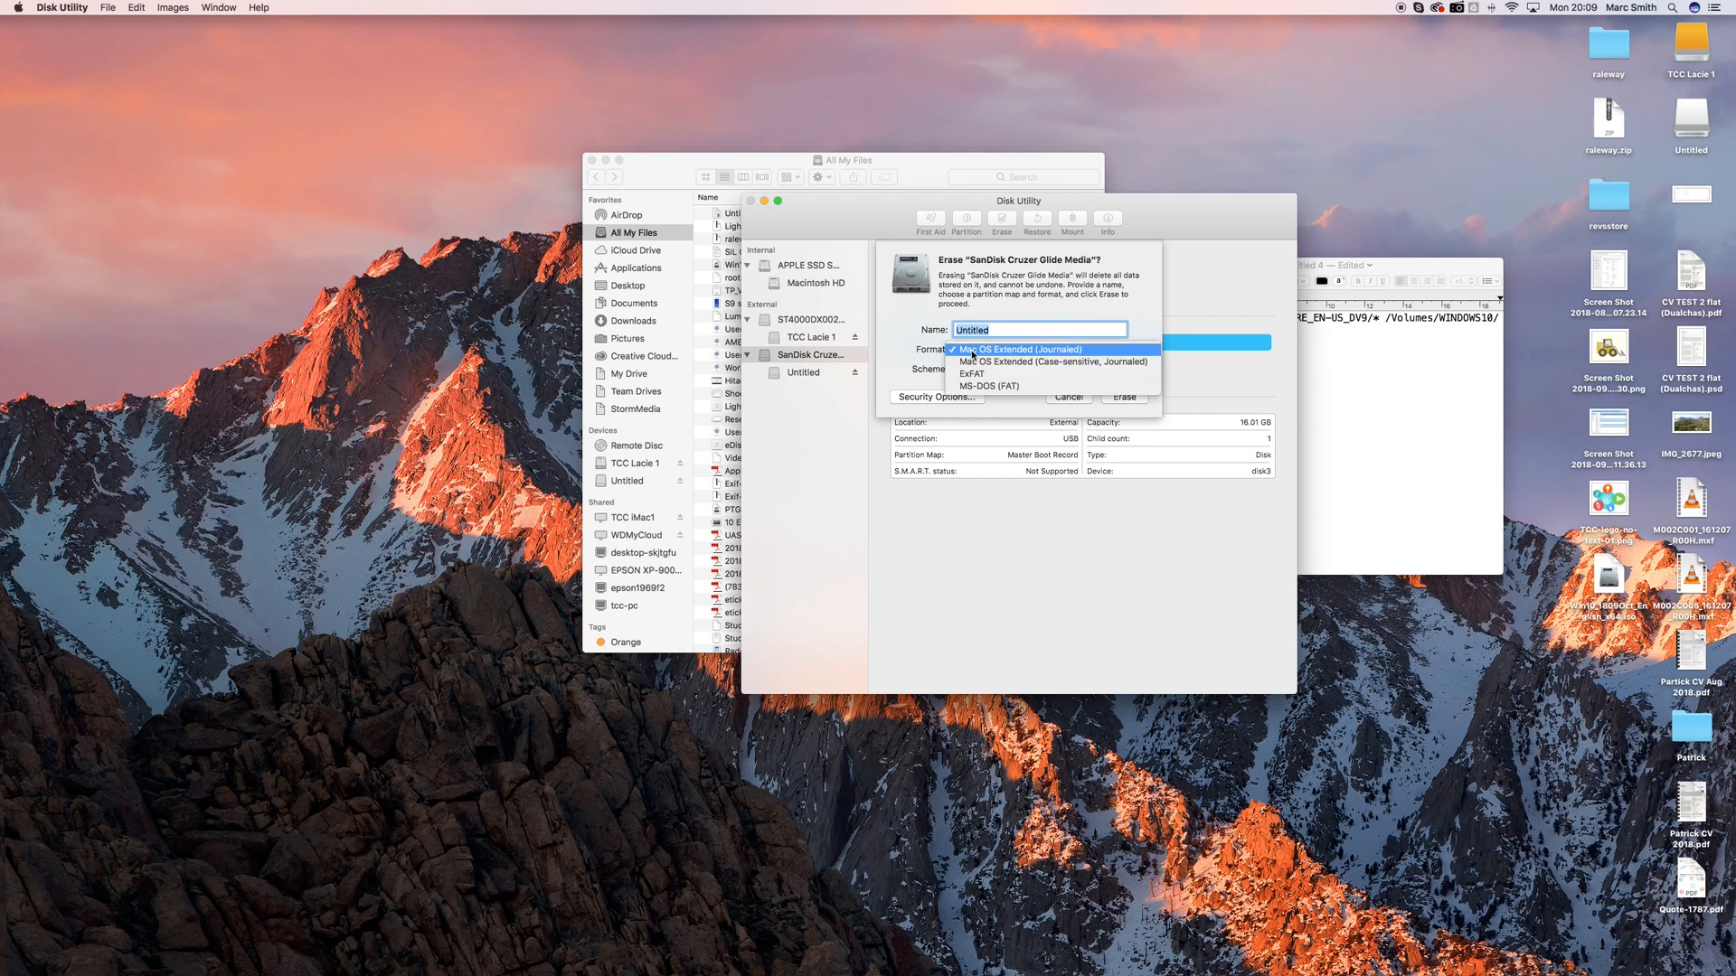
click(972, 374)
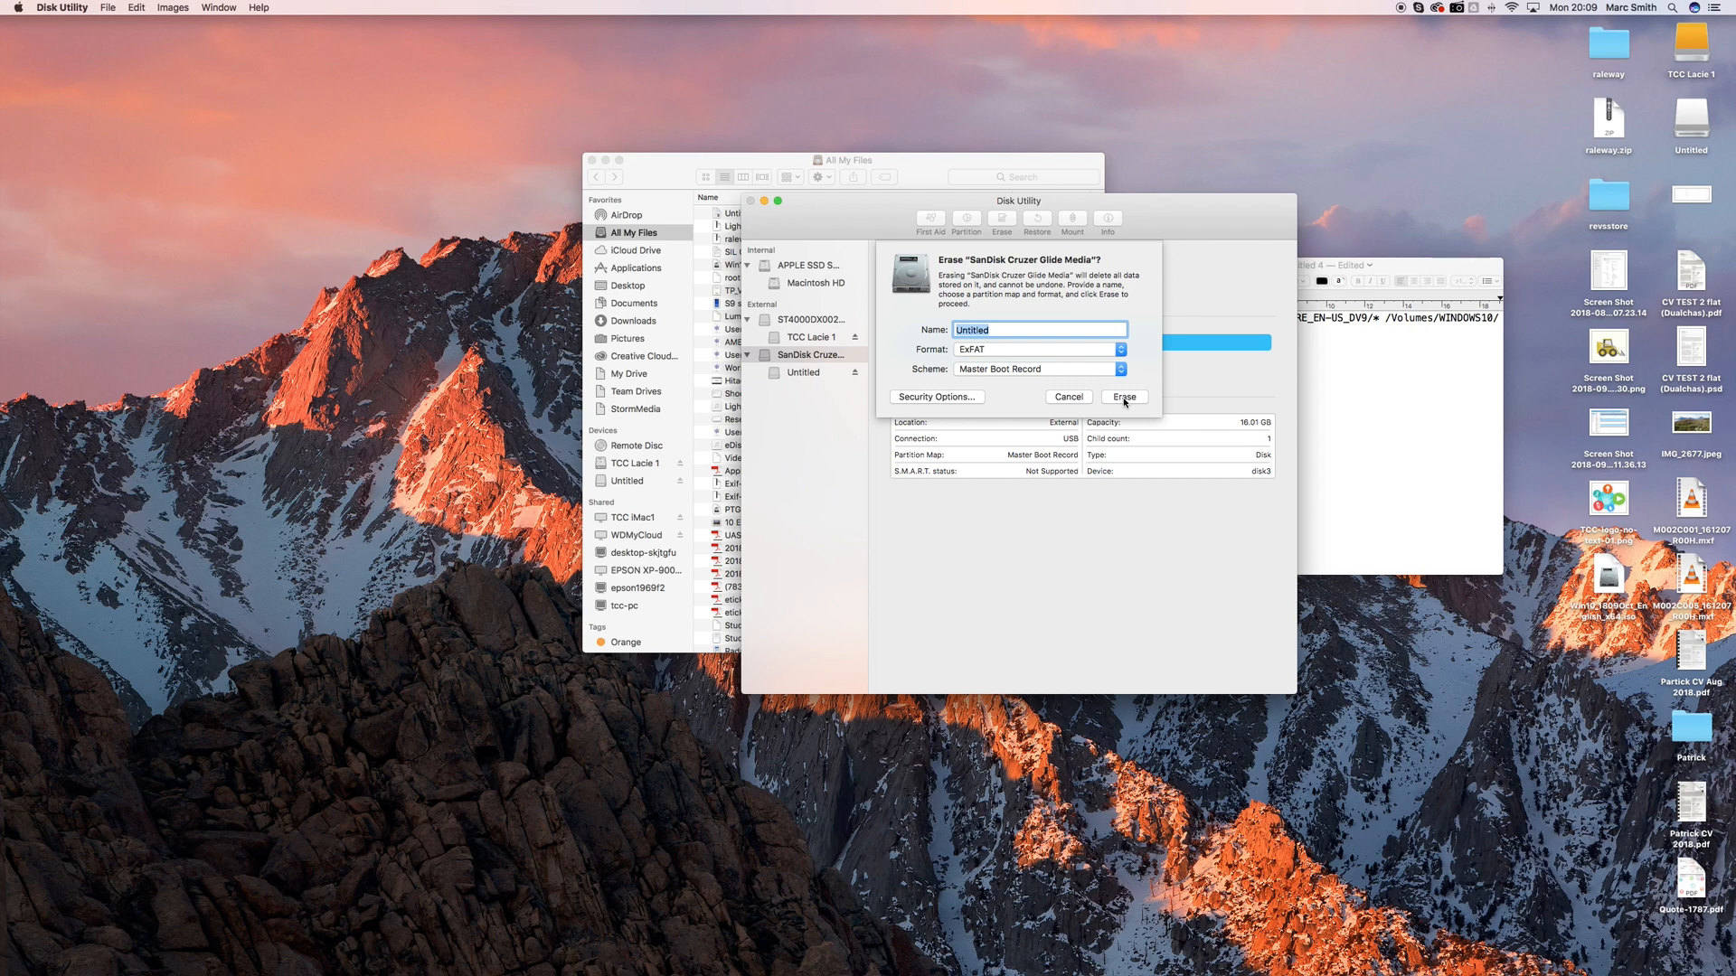
click(1123, 395)
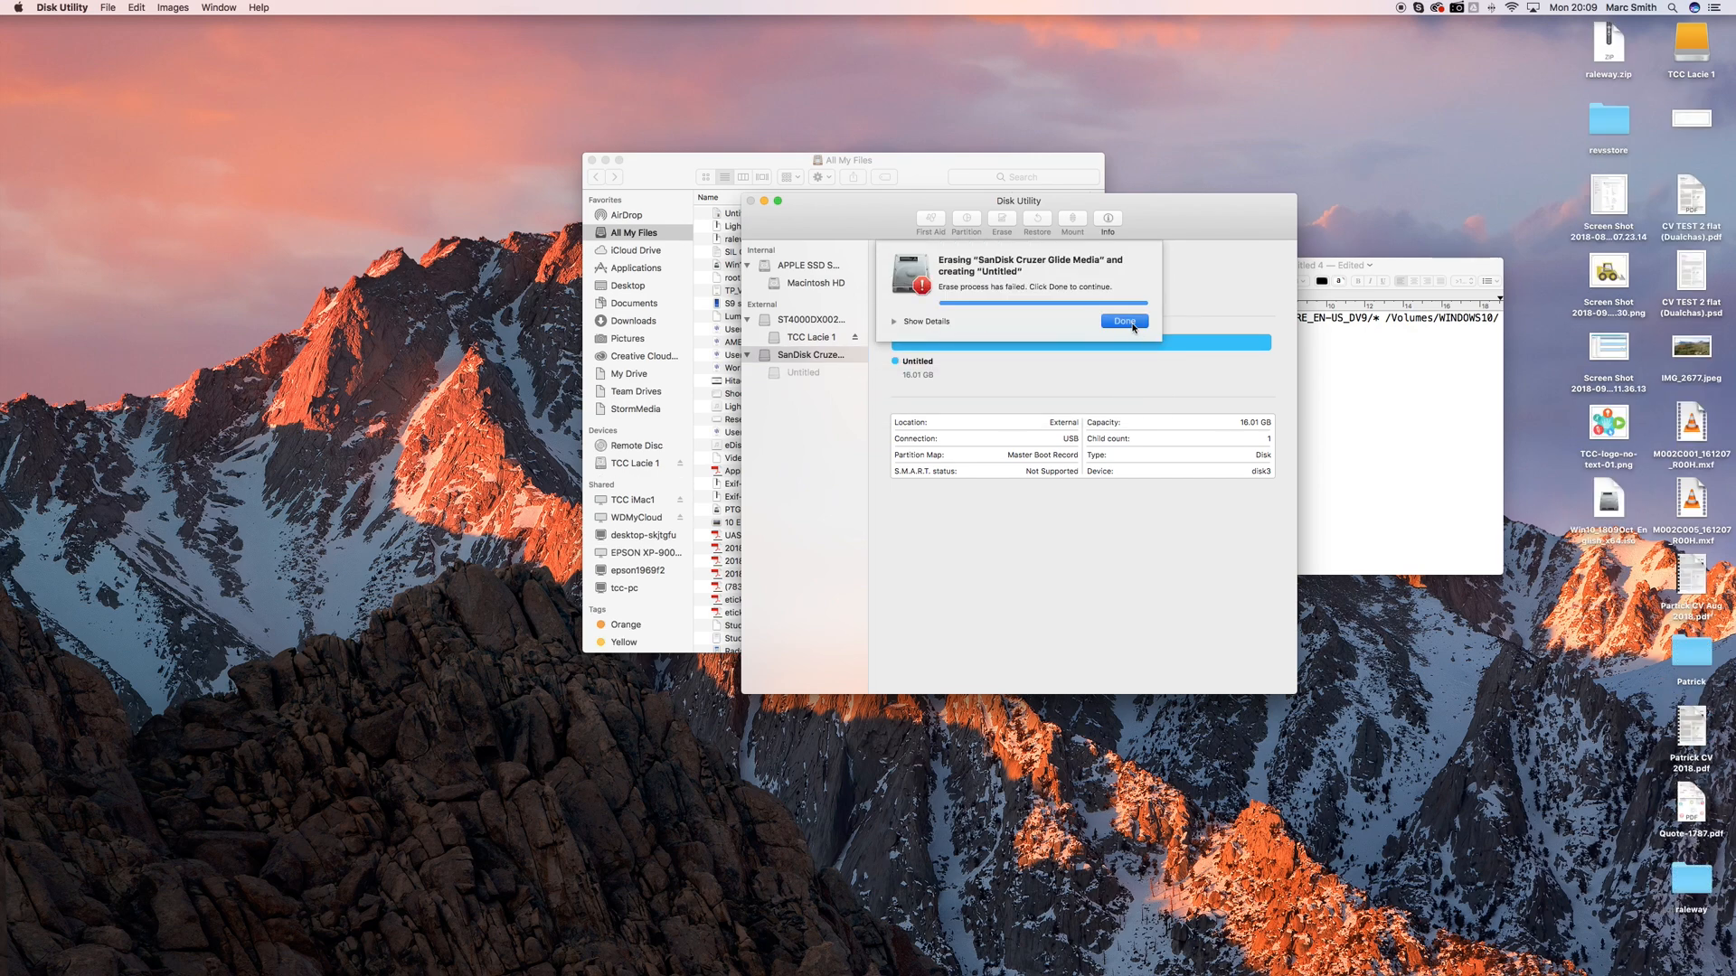
Step: Retry the ExFAT erase, producing a 16.01 GB Untitled volume
click(1123, 321)
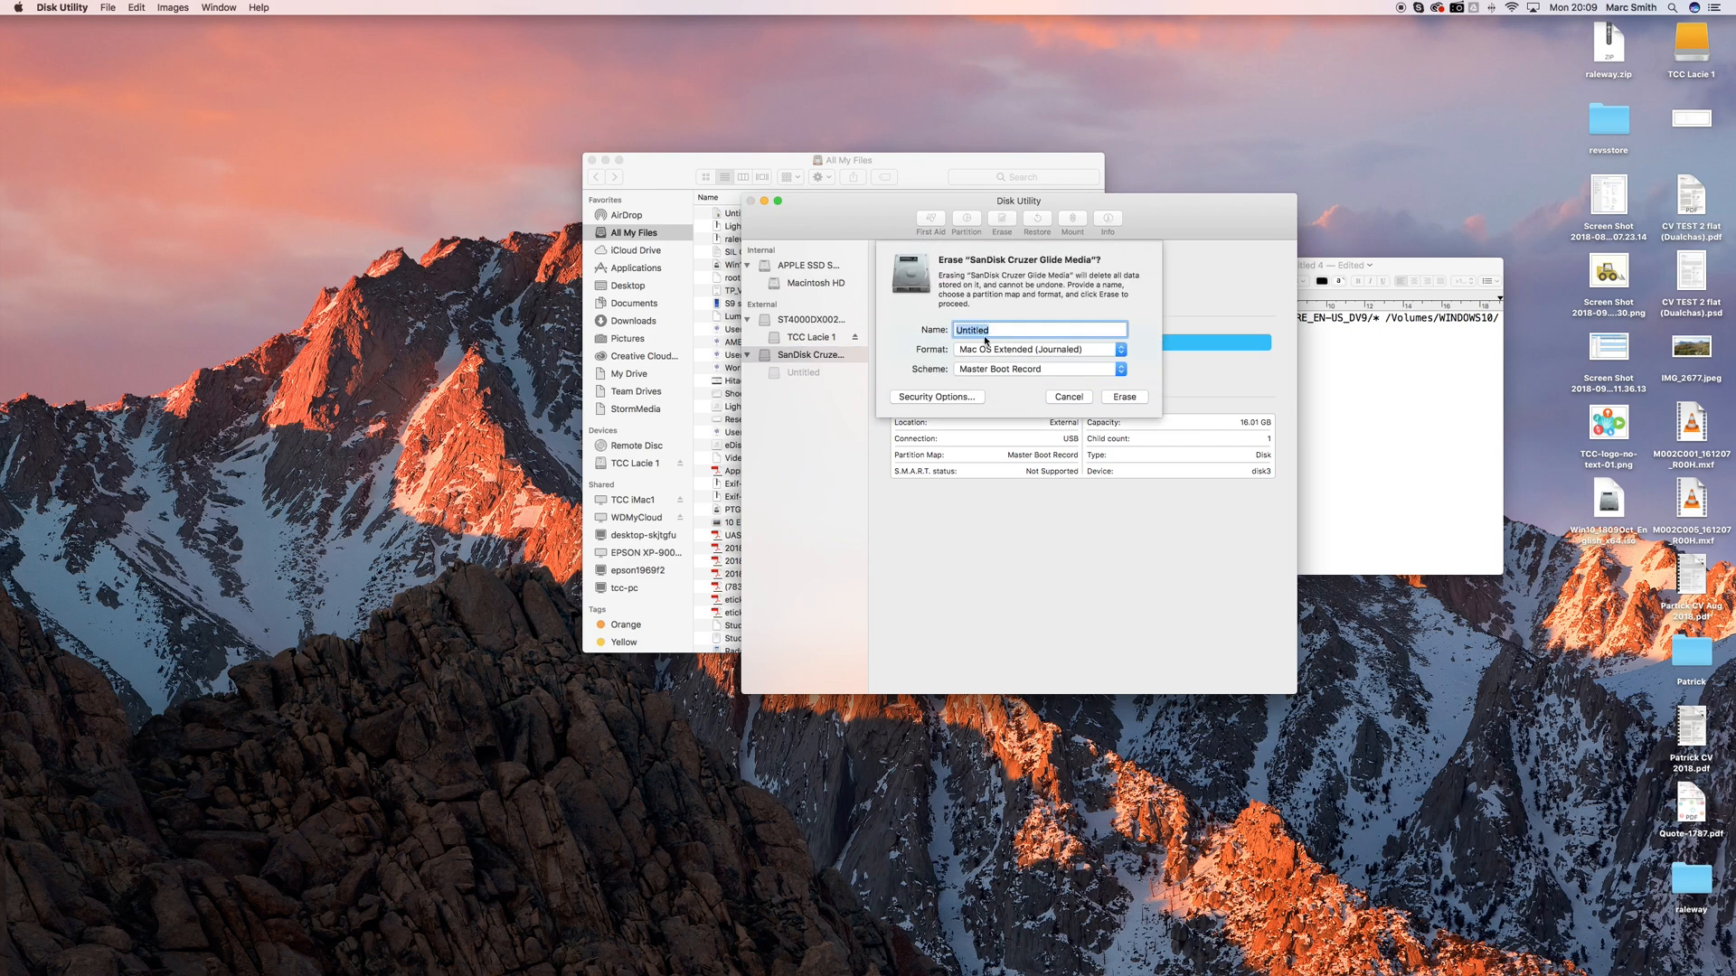
click(1037, 349)
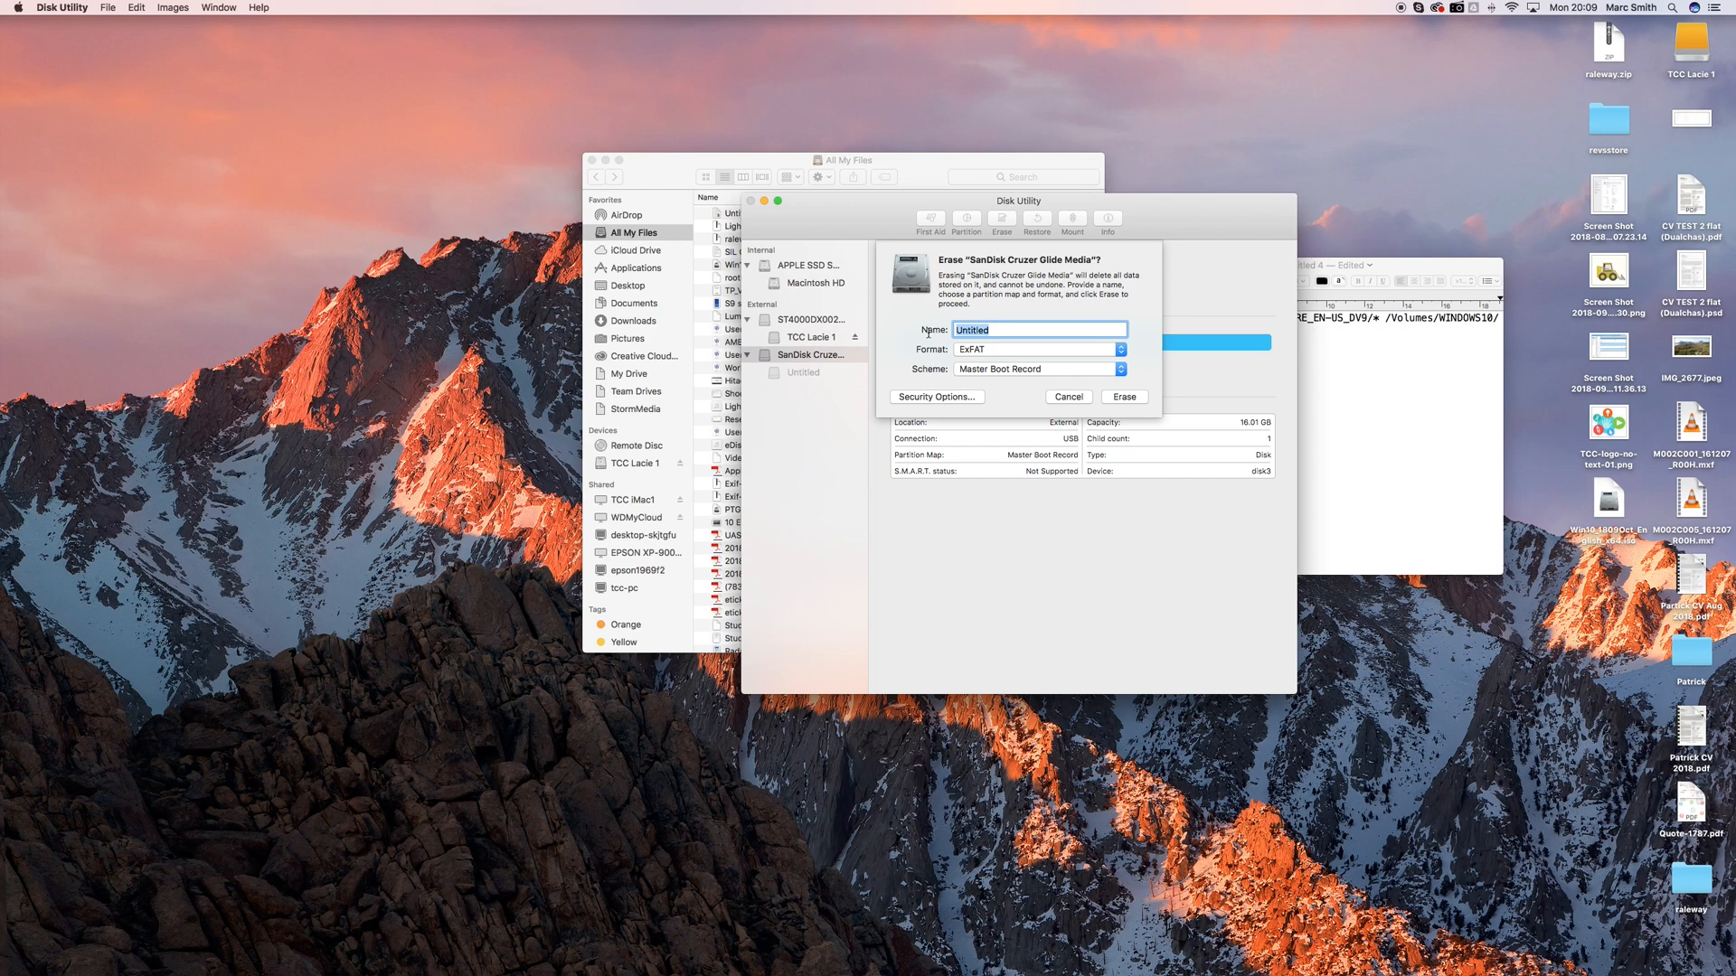
mouse_move(1123, 396)
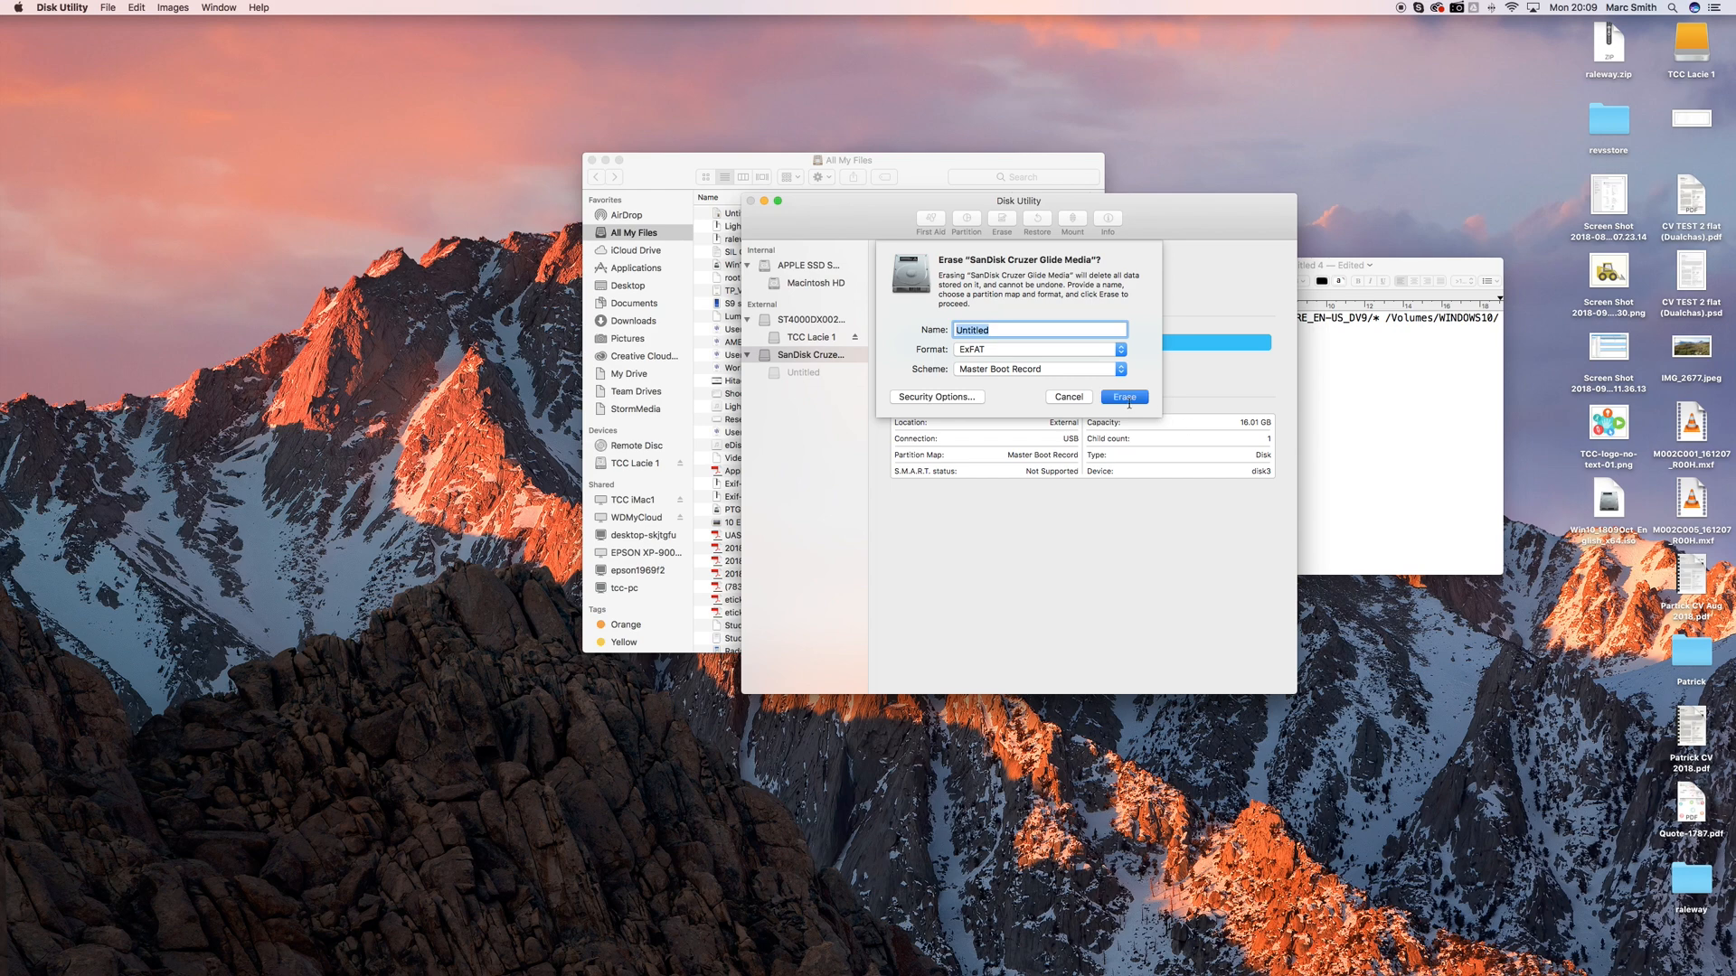
click(1123, 396)
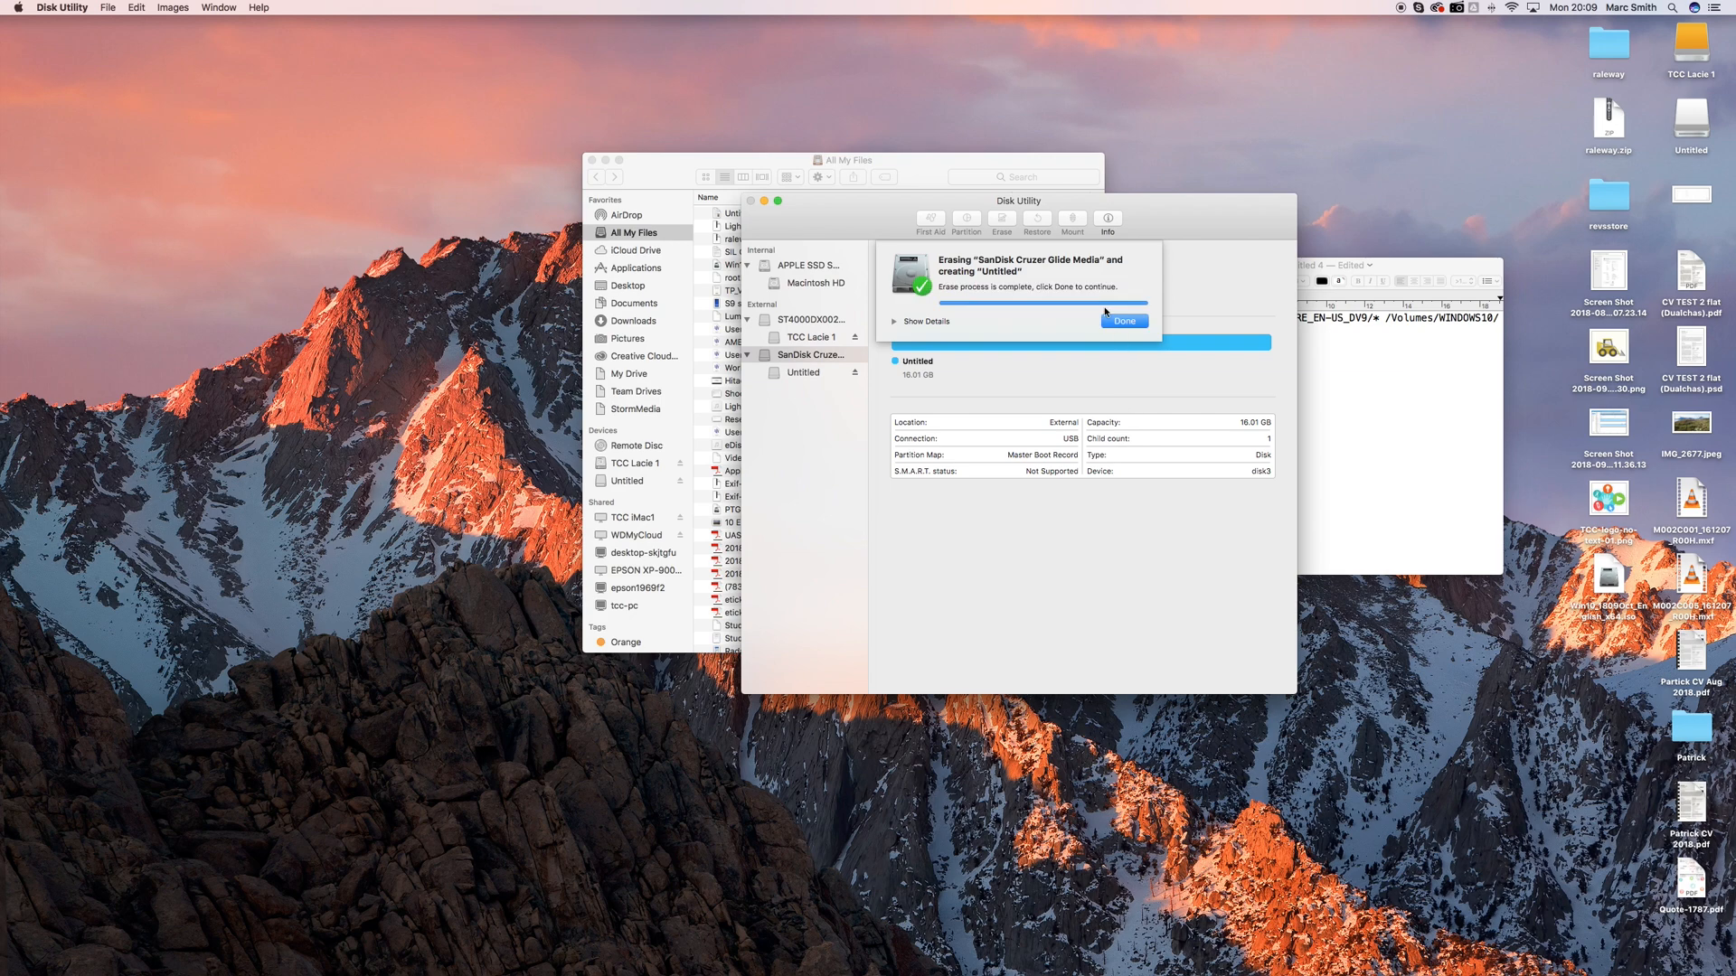
click(1124, 321)
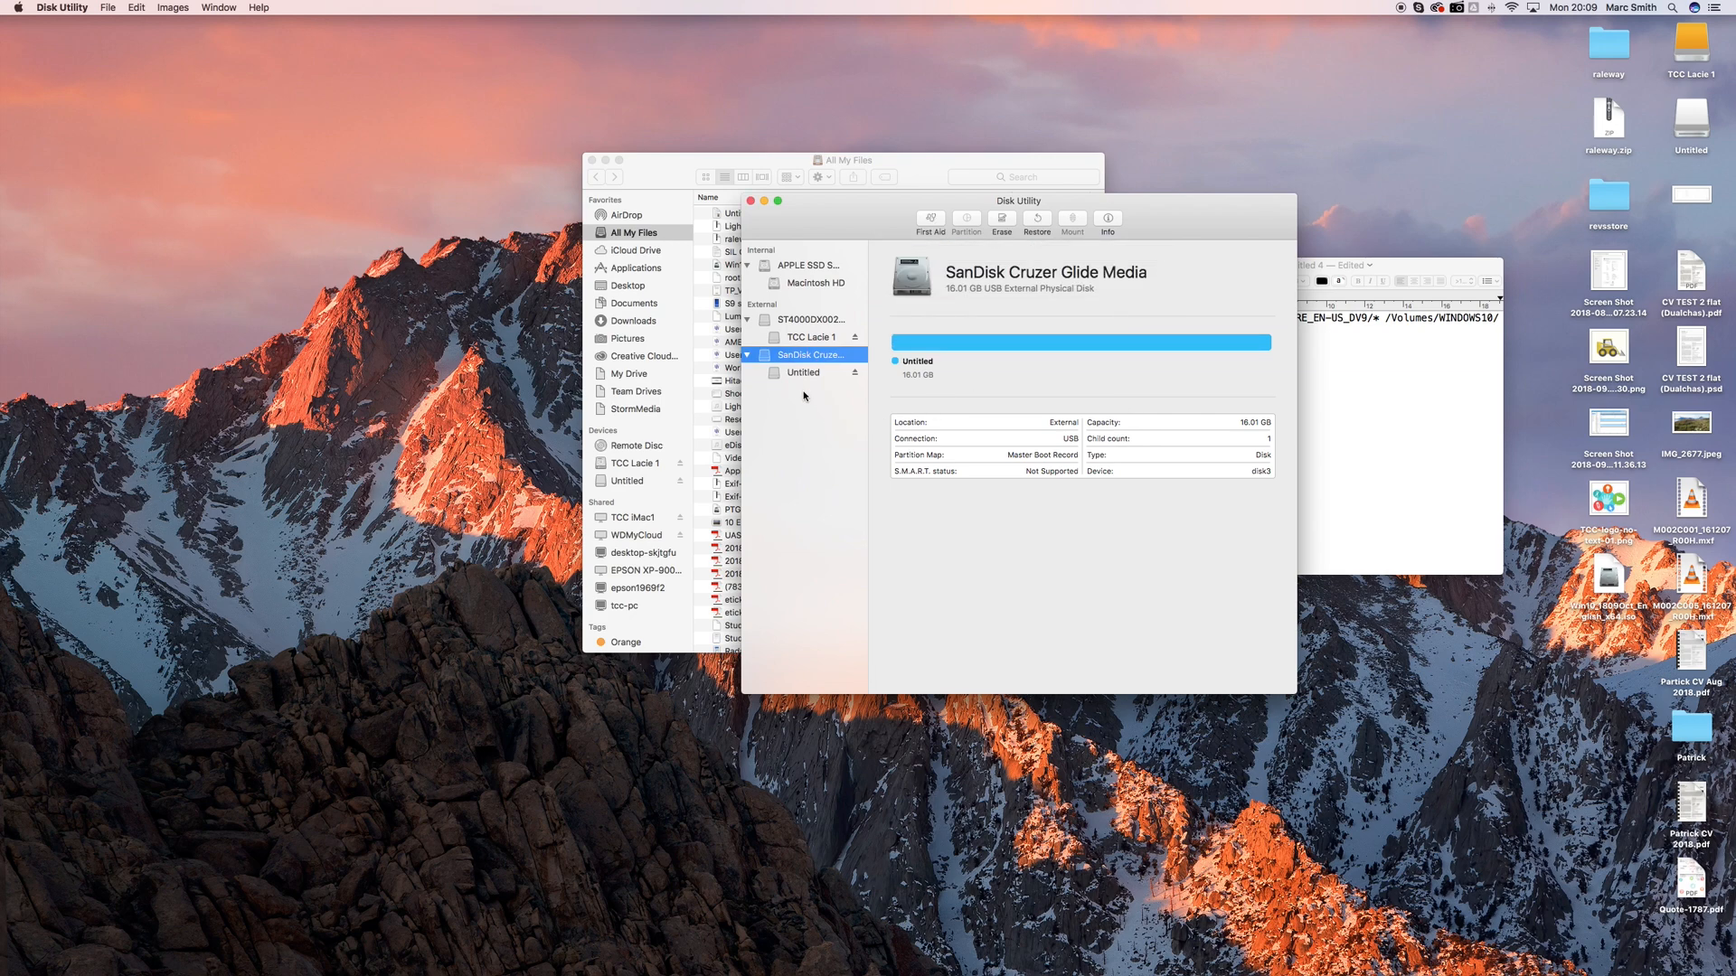
Step: Erase the Untitled volume as ExFAT with the name windows10
click(803, 371)
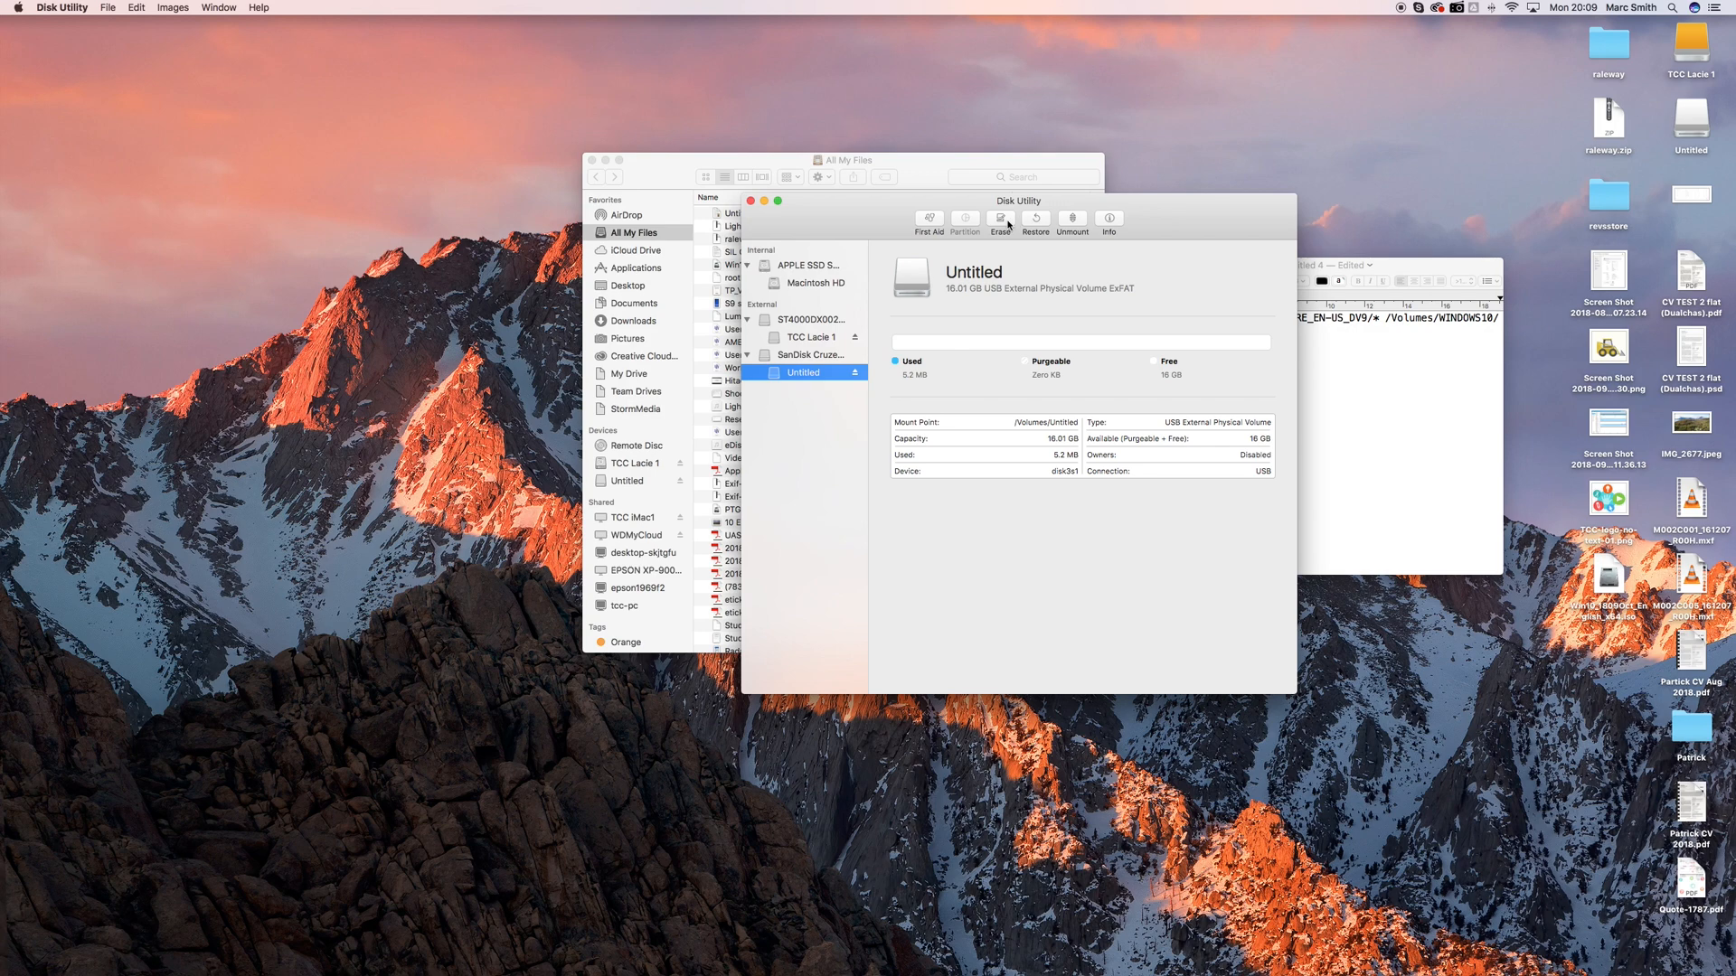
click(1000, 222)
text(windows10)
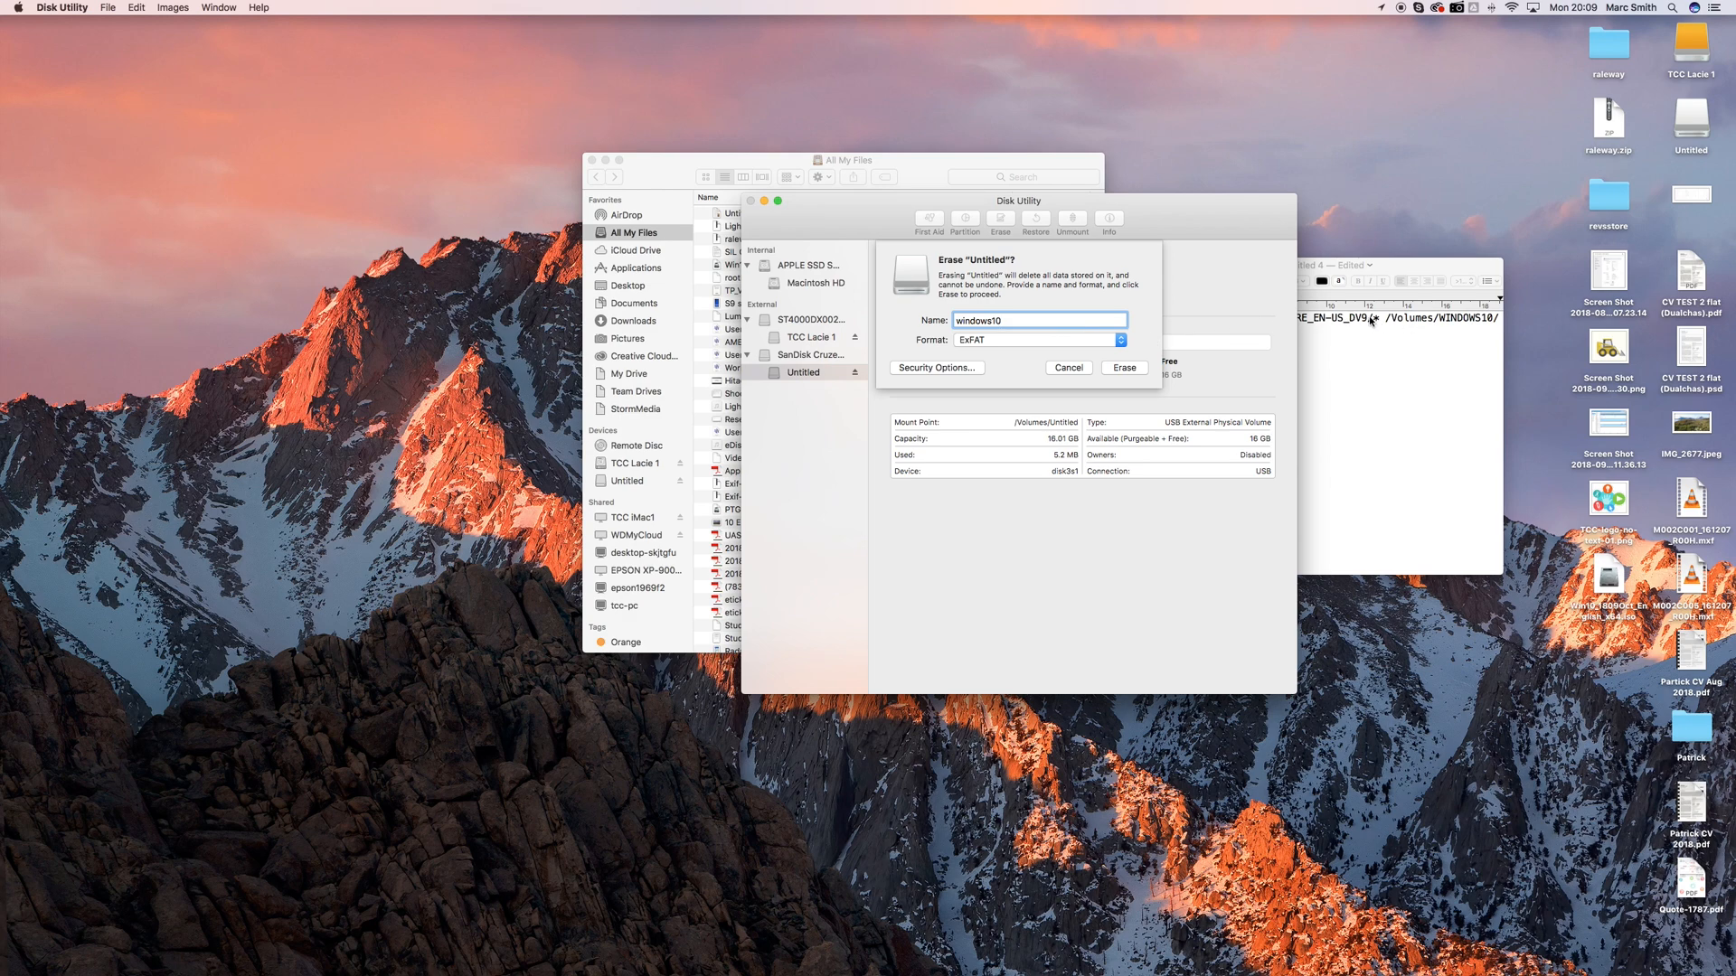
mouse_move(962, 358)
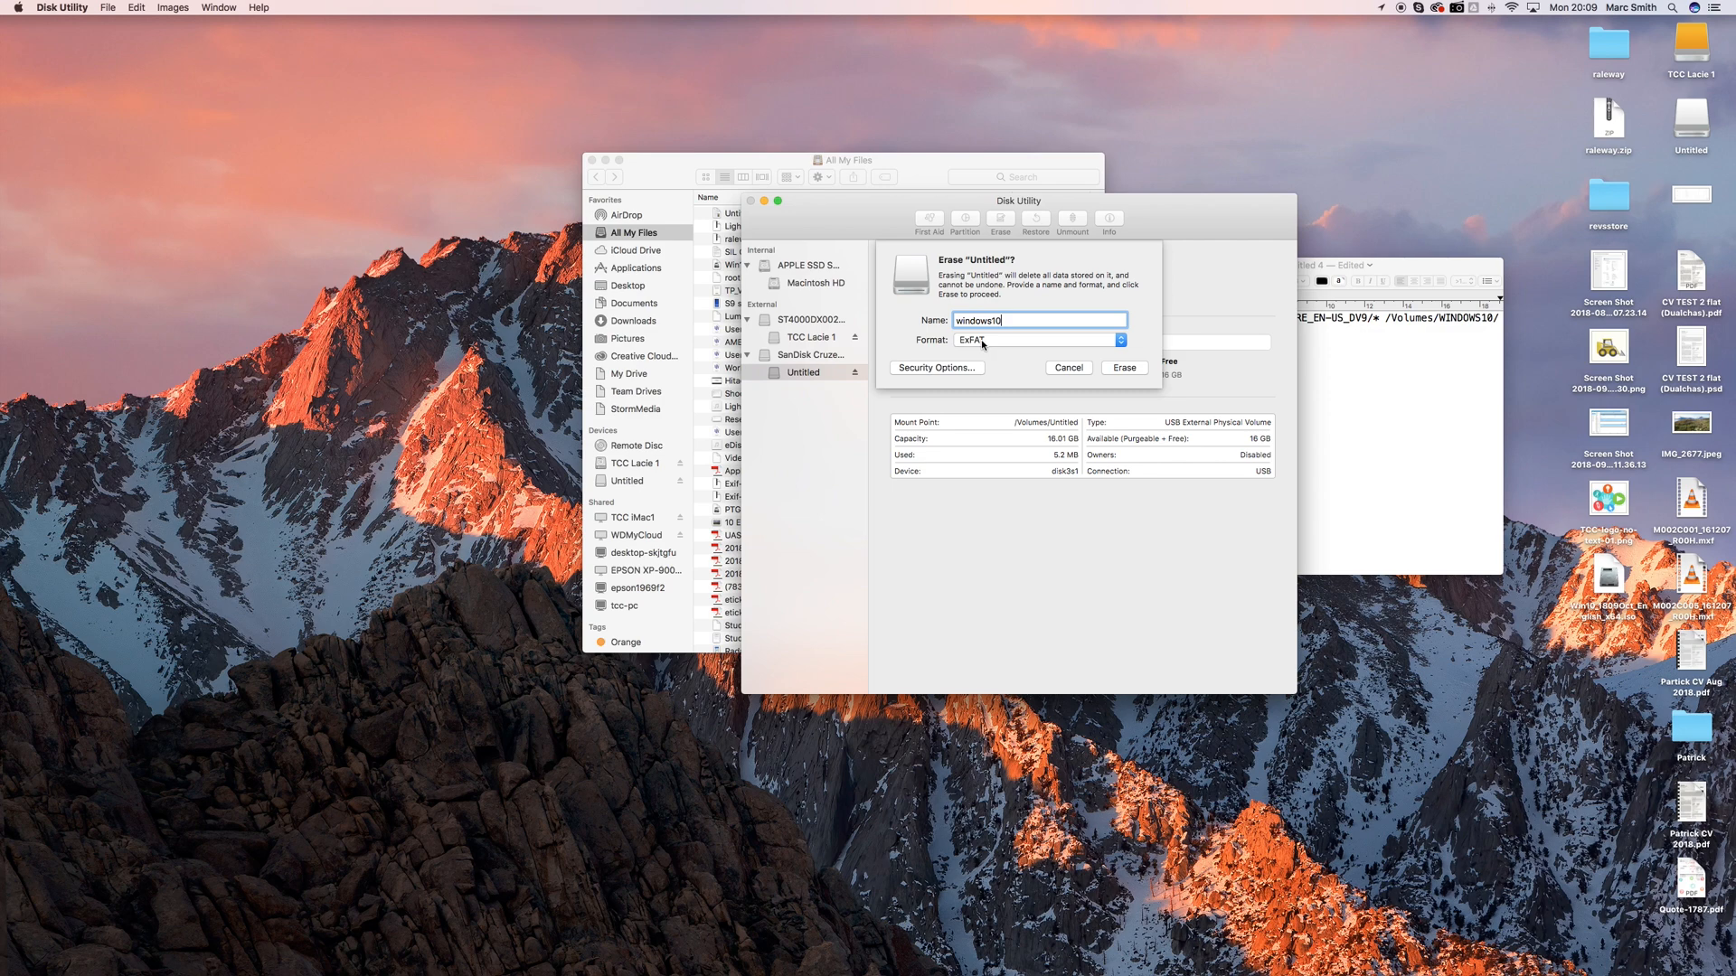
click(1121, 368)
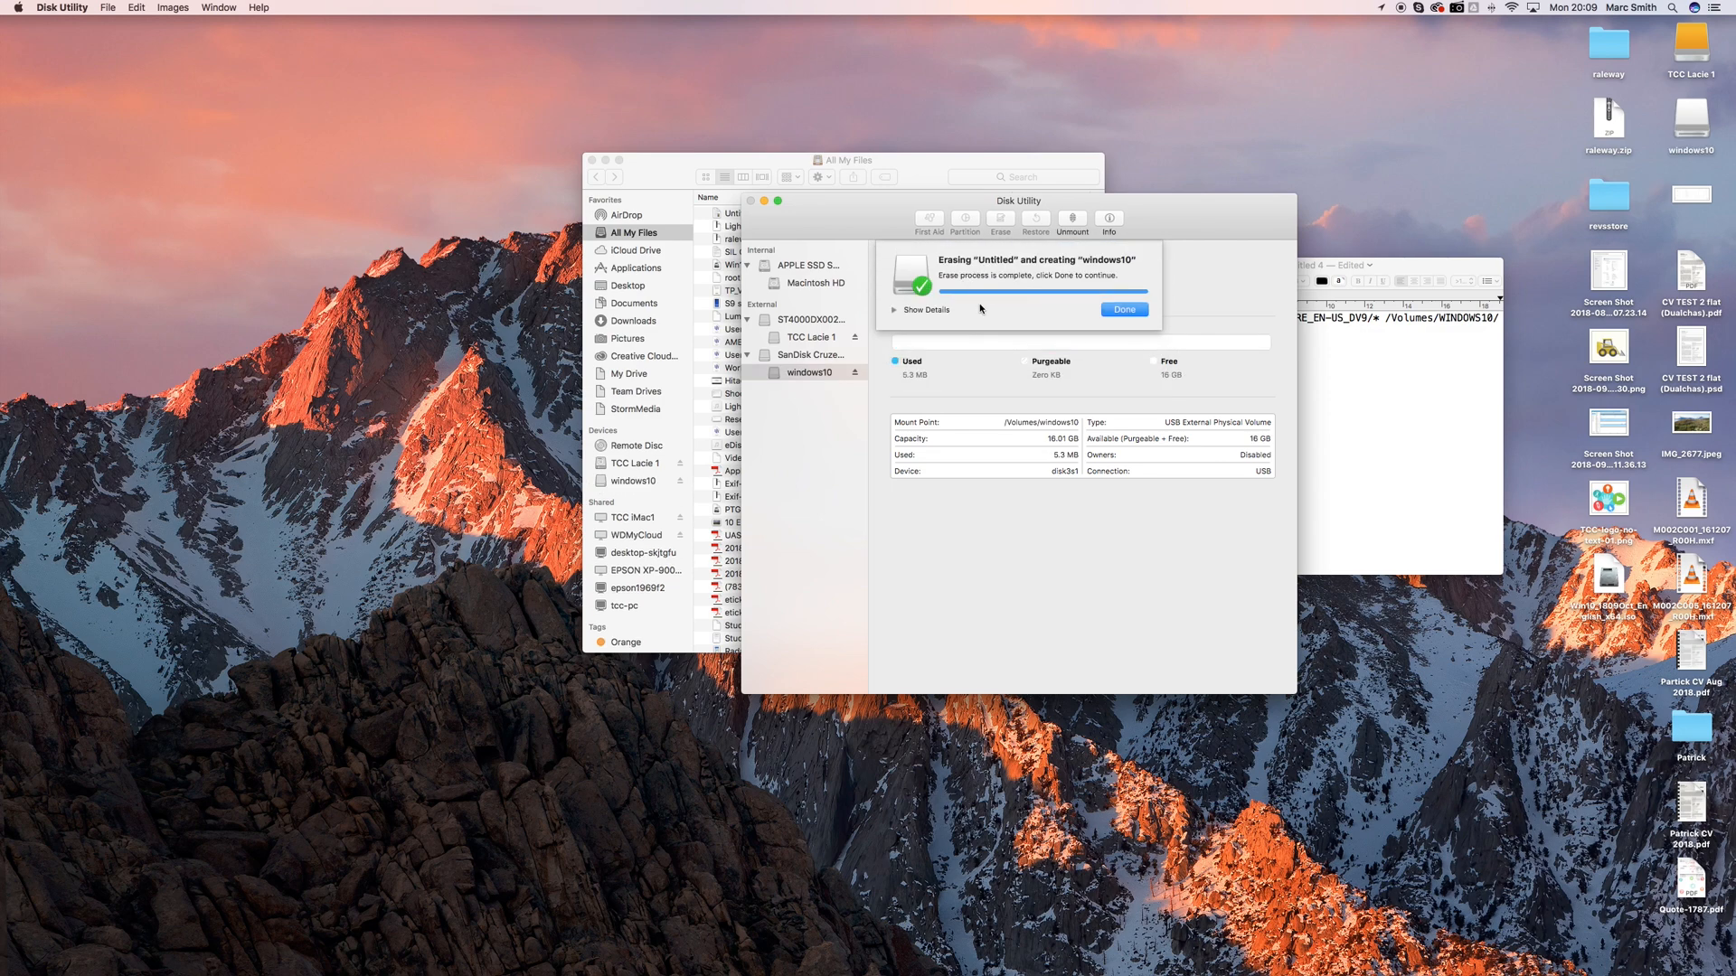
click(1123, 310)
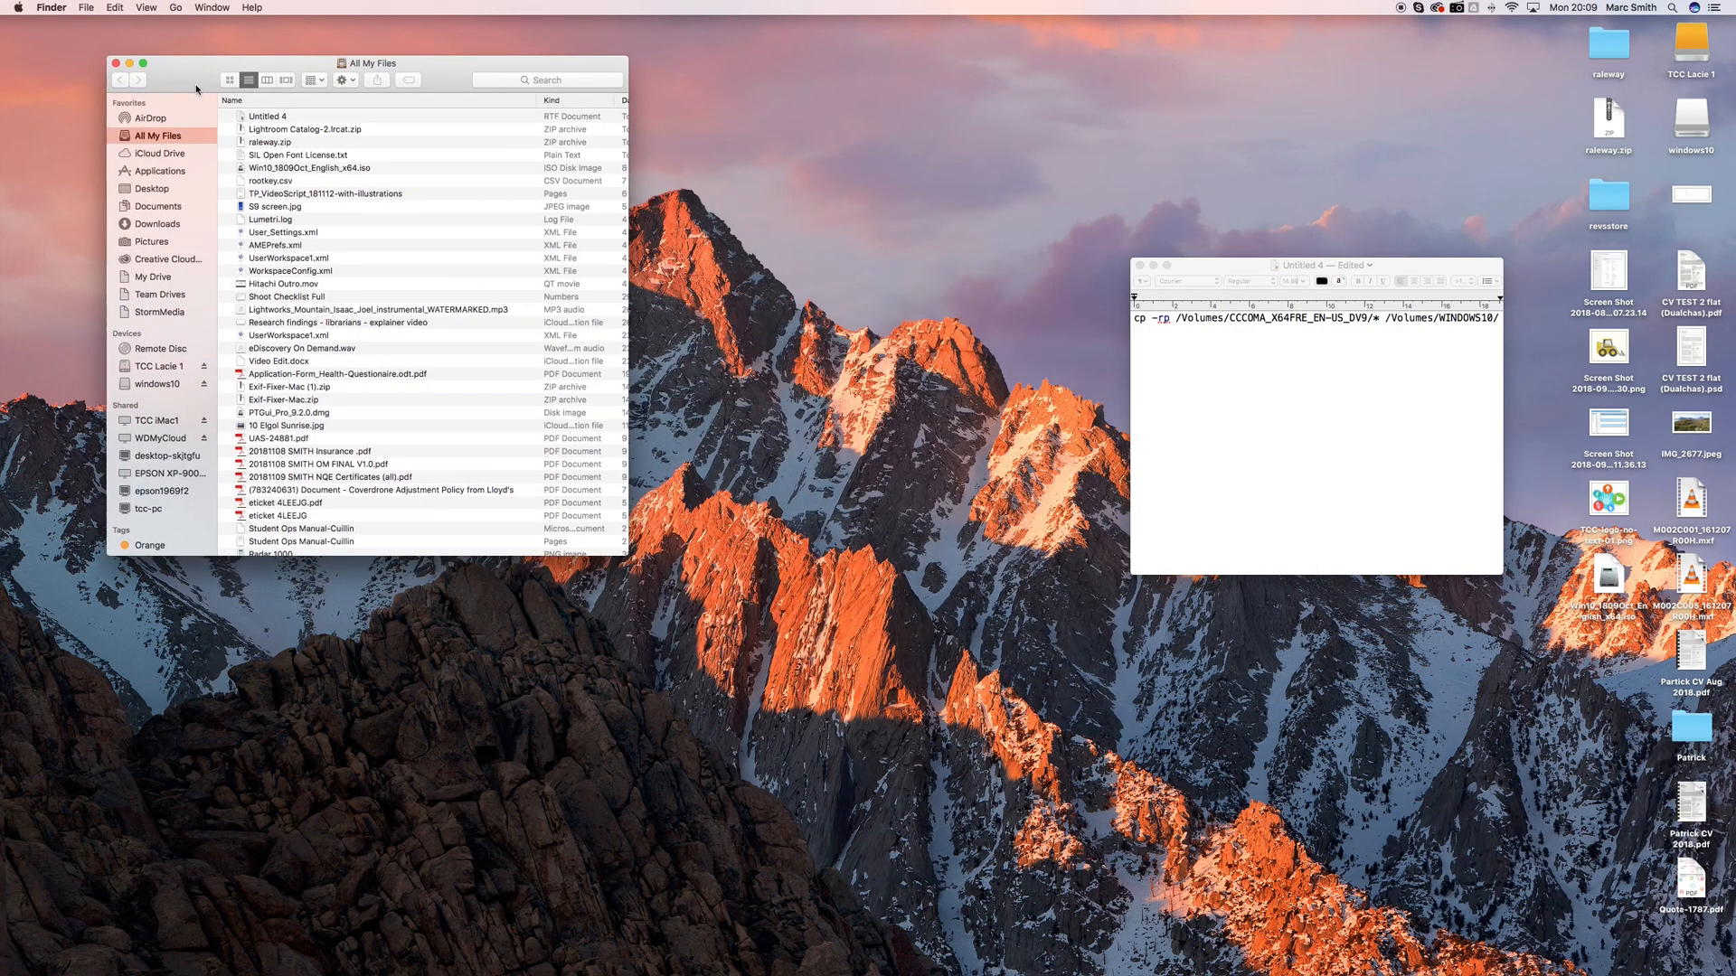
Step: View the empty windows10 drive in one Finder window and the Desktop in another
click(158, 385)
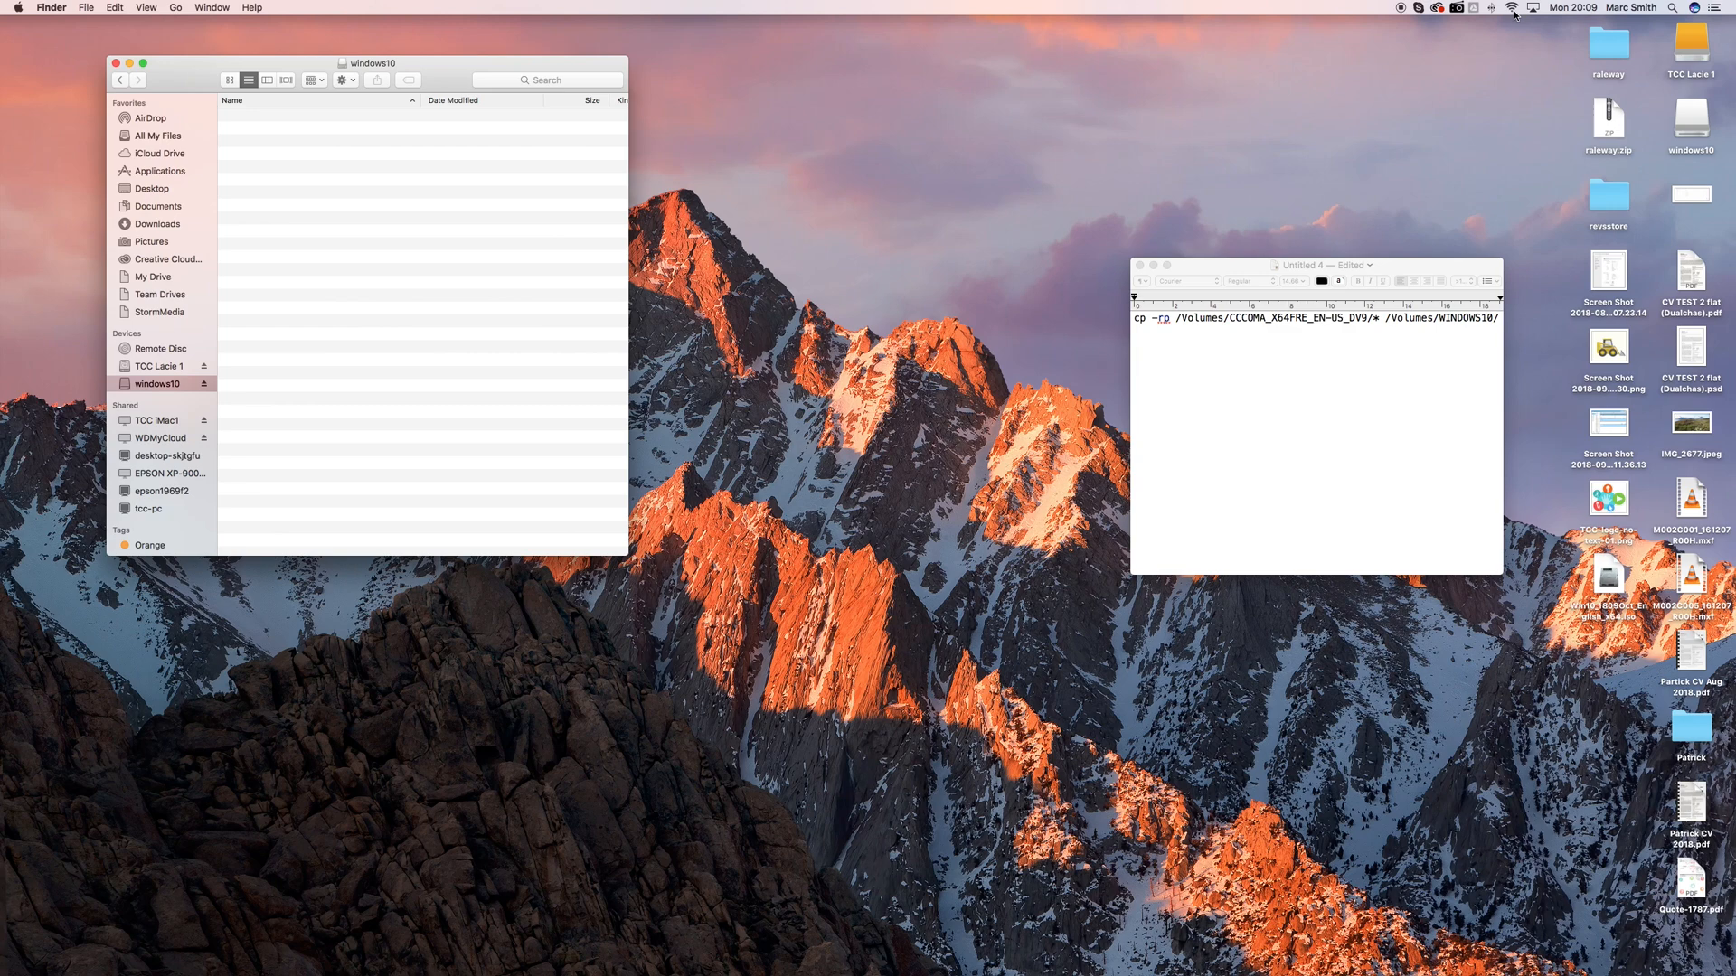
mouse_move(1657, 786)
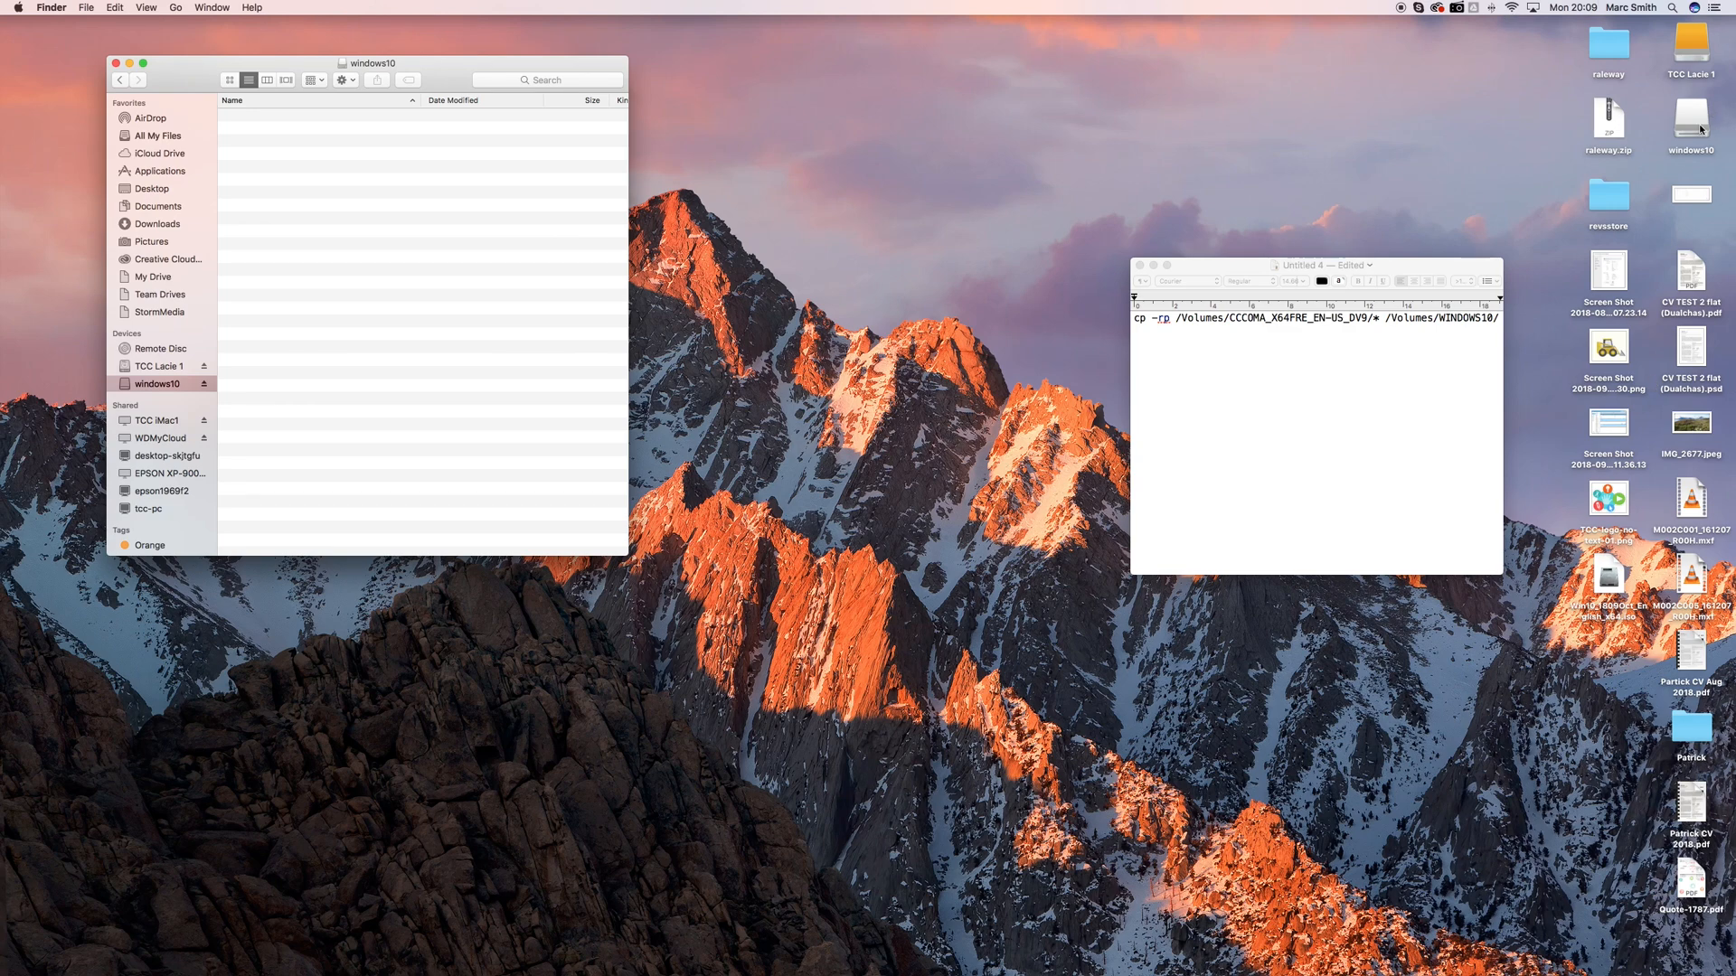
click(1689, 116)
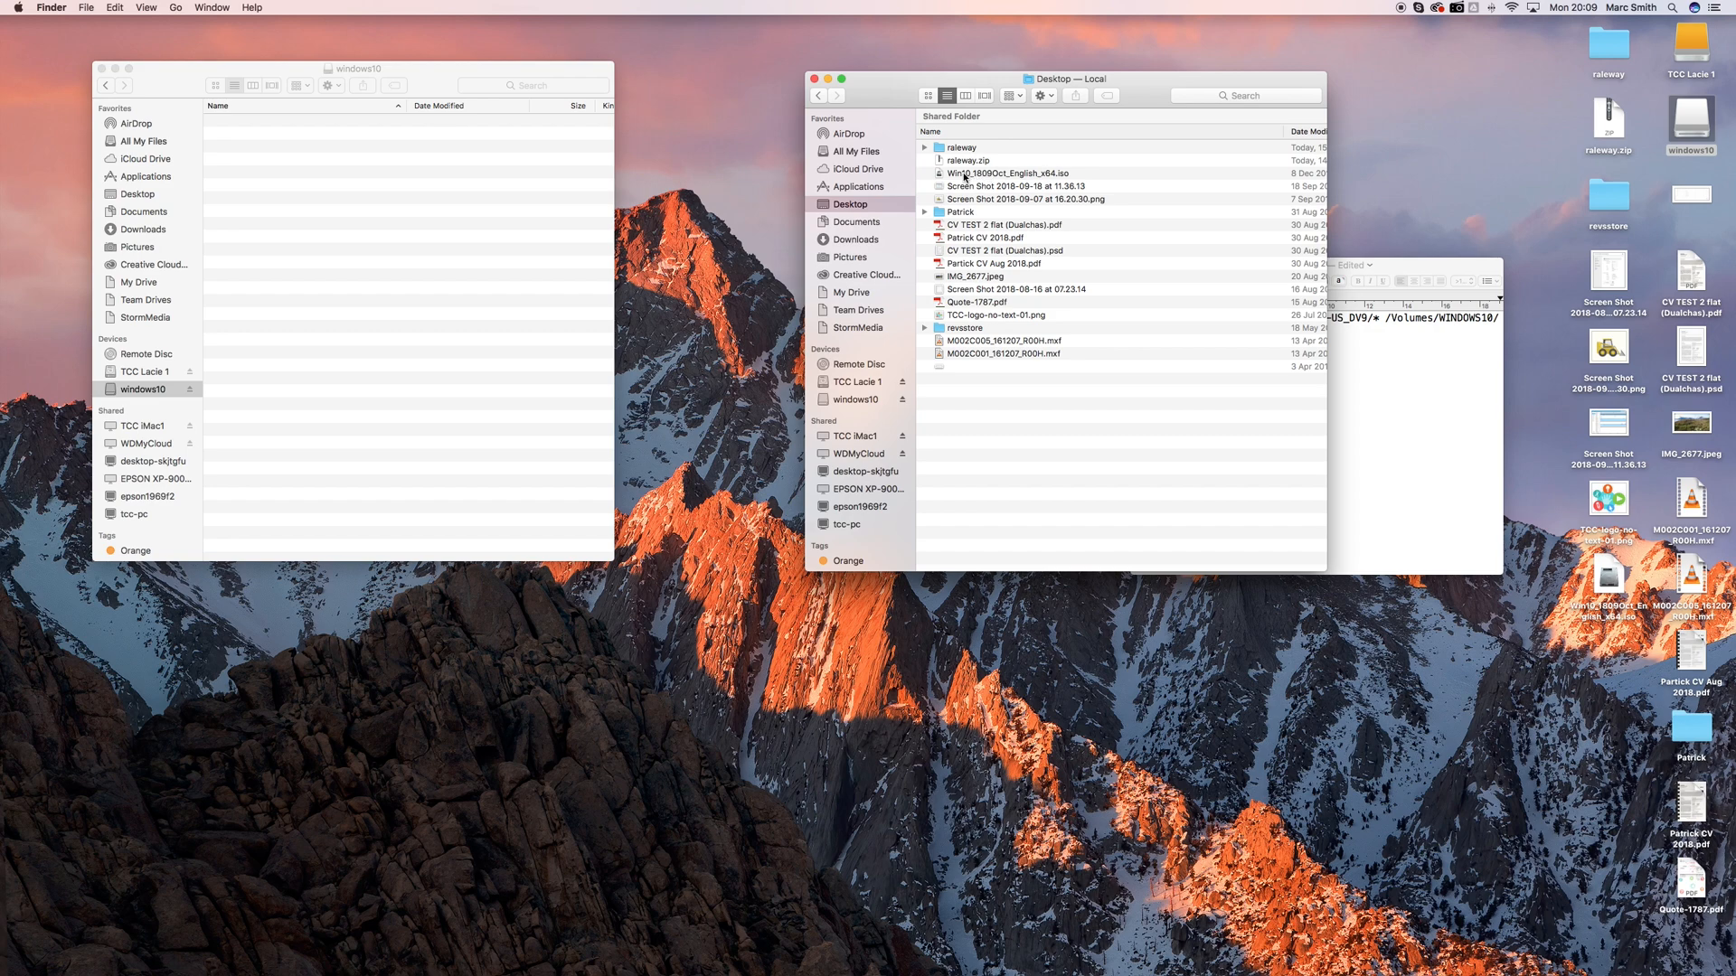
Step: Mount Win10_1809Oct_English_x64.iso as the CCCOMA_X64FRE_EN-US_DV9 volume
click(1007, 172)
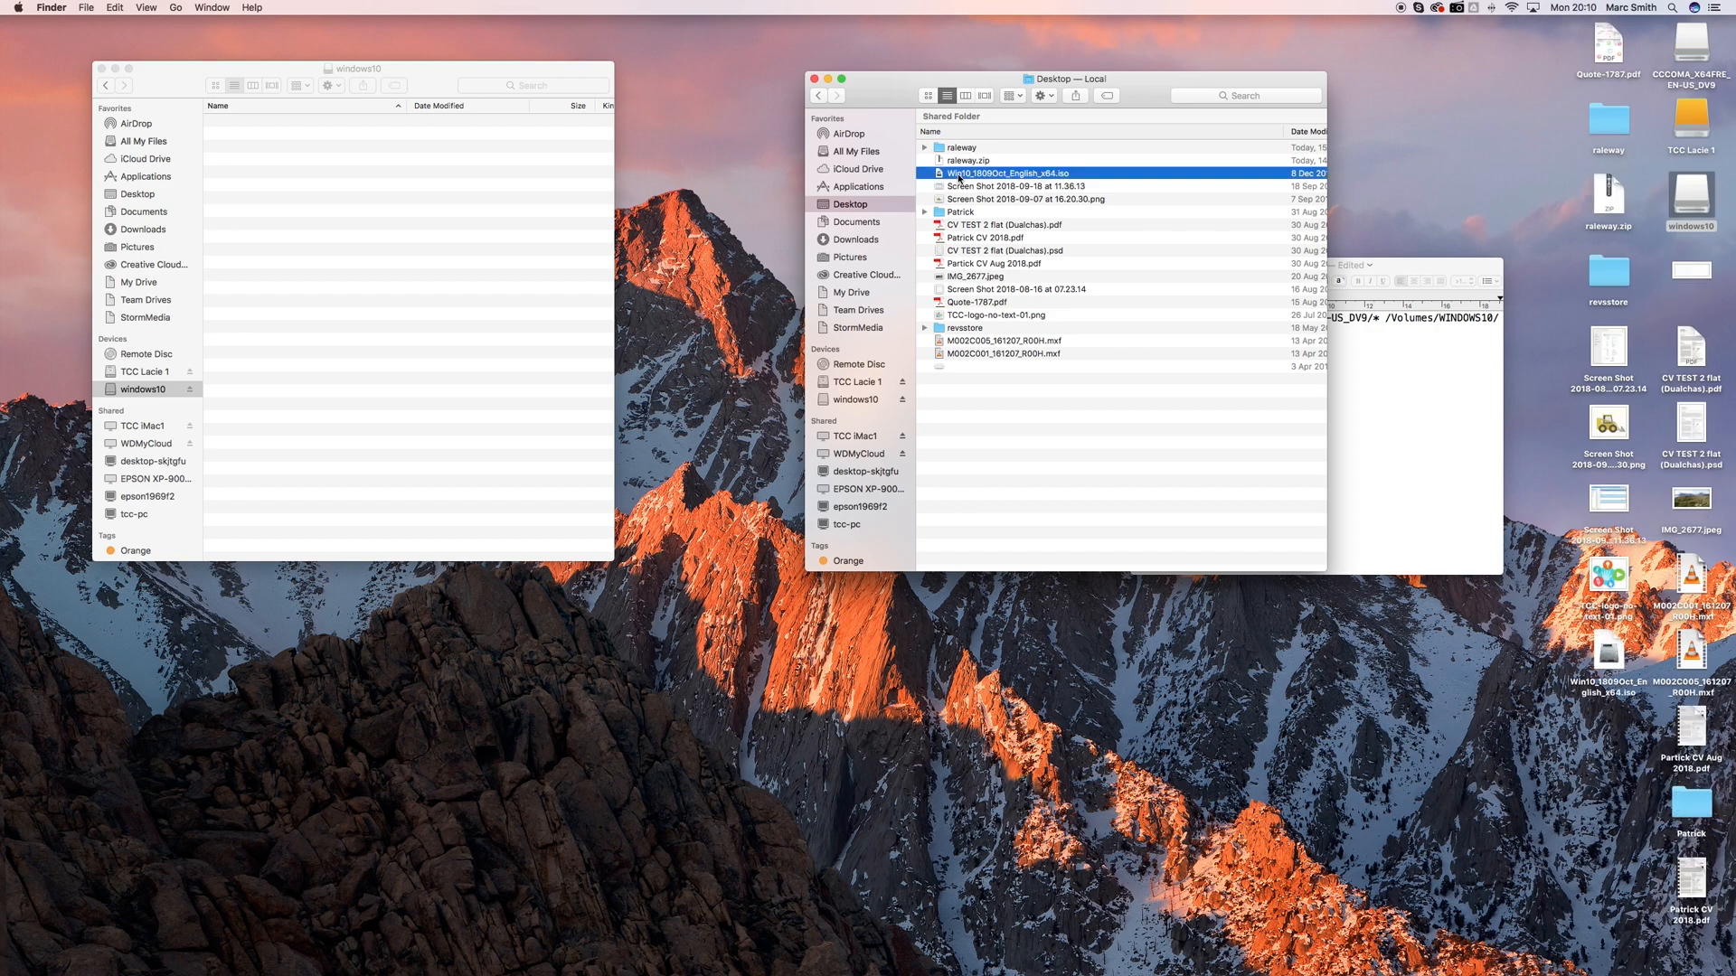
click(867, 418)
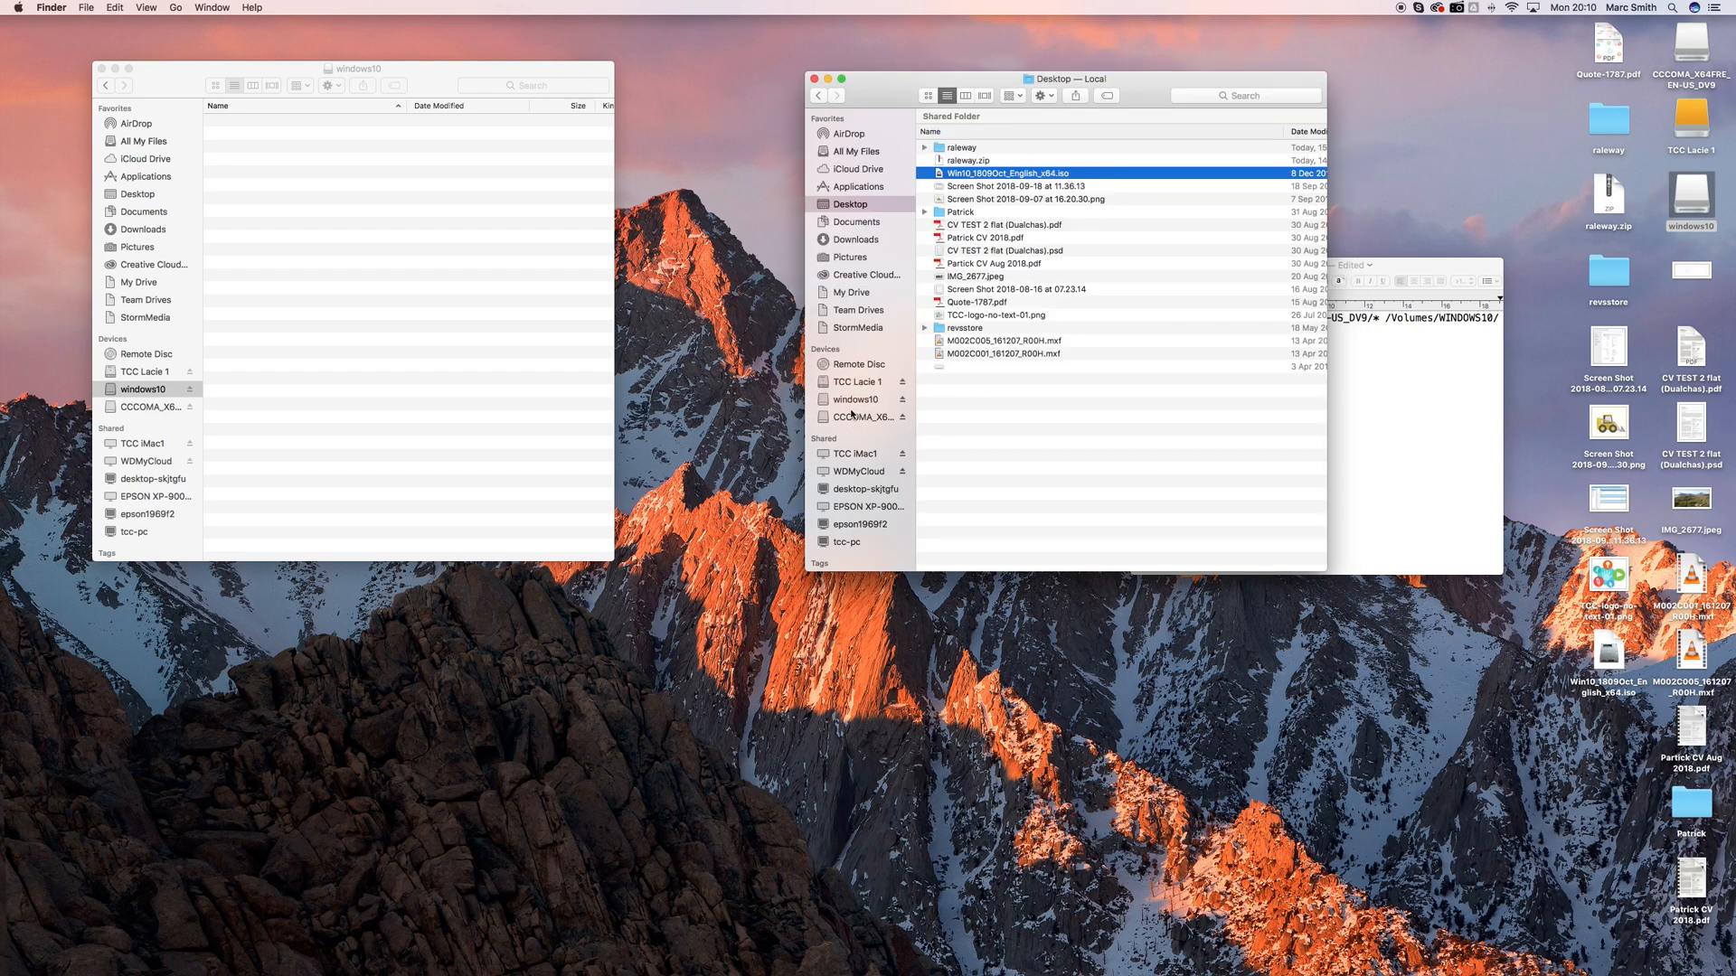
mouse_move(1437, 477)
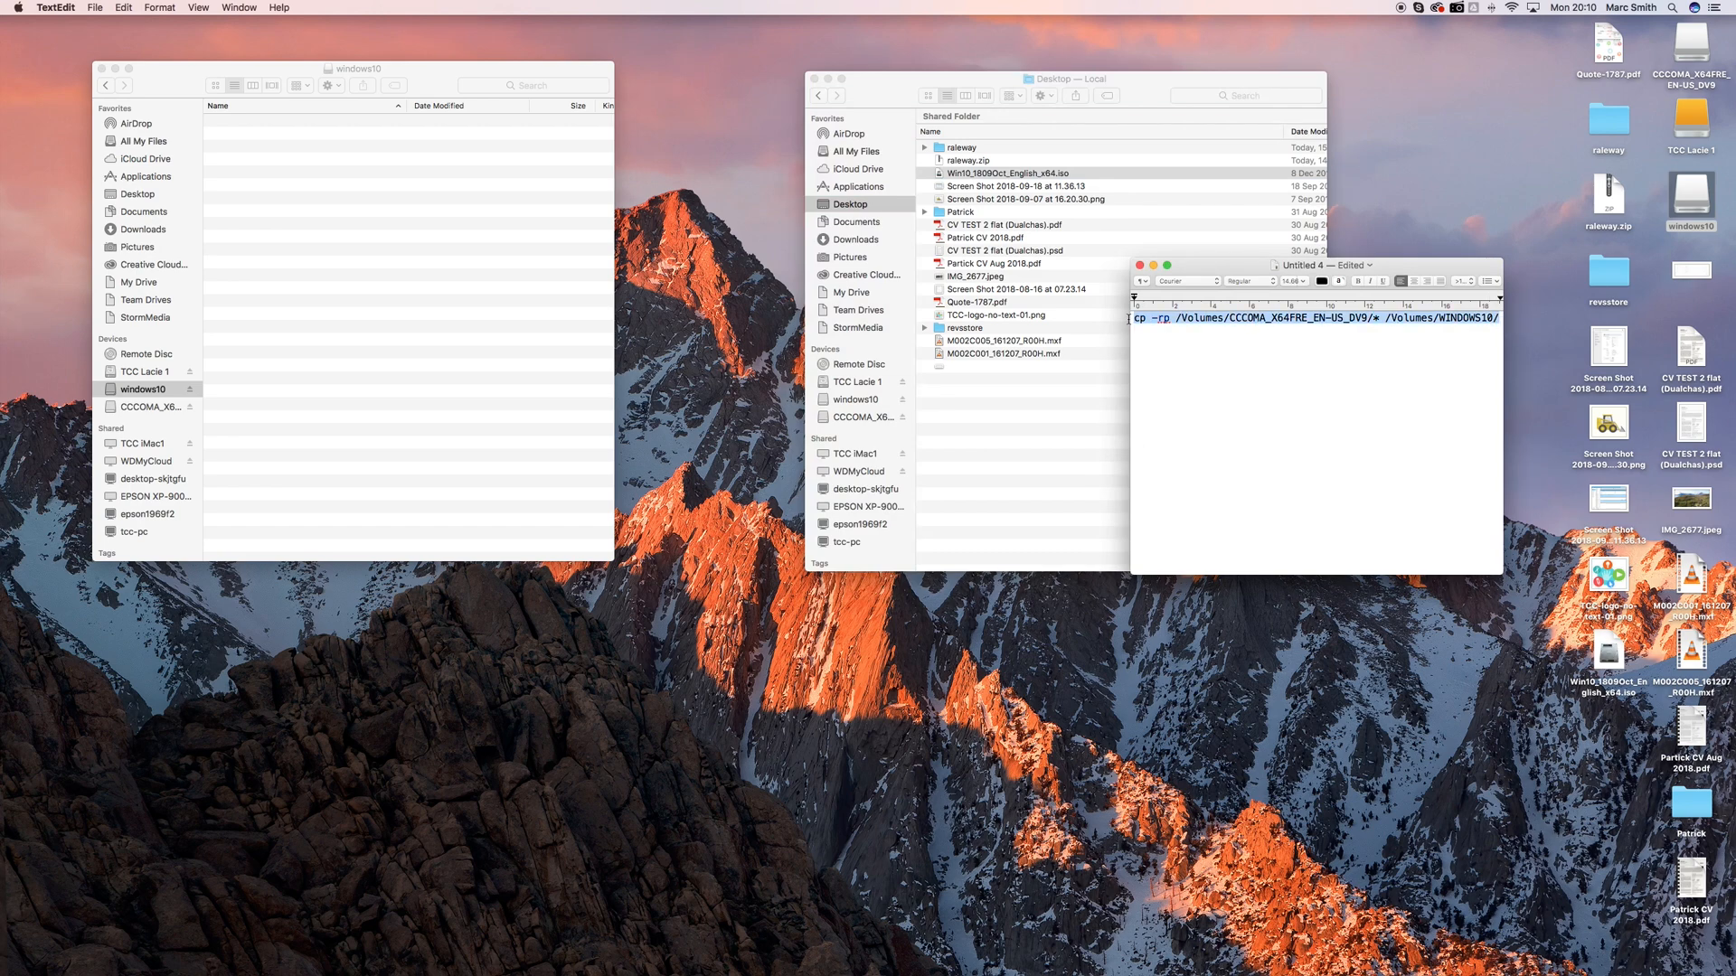
Step: Launch Terminal and run cp -rp /Volumes/CCCOMA_X64FRE_EN-US_DV9/* /Volumes/WINDOWS10/
text(terminal)
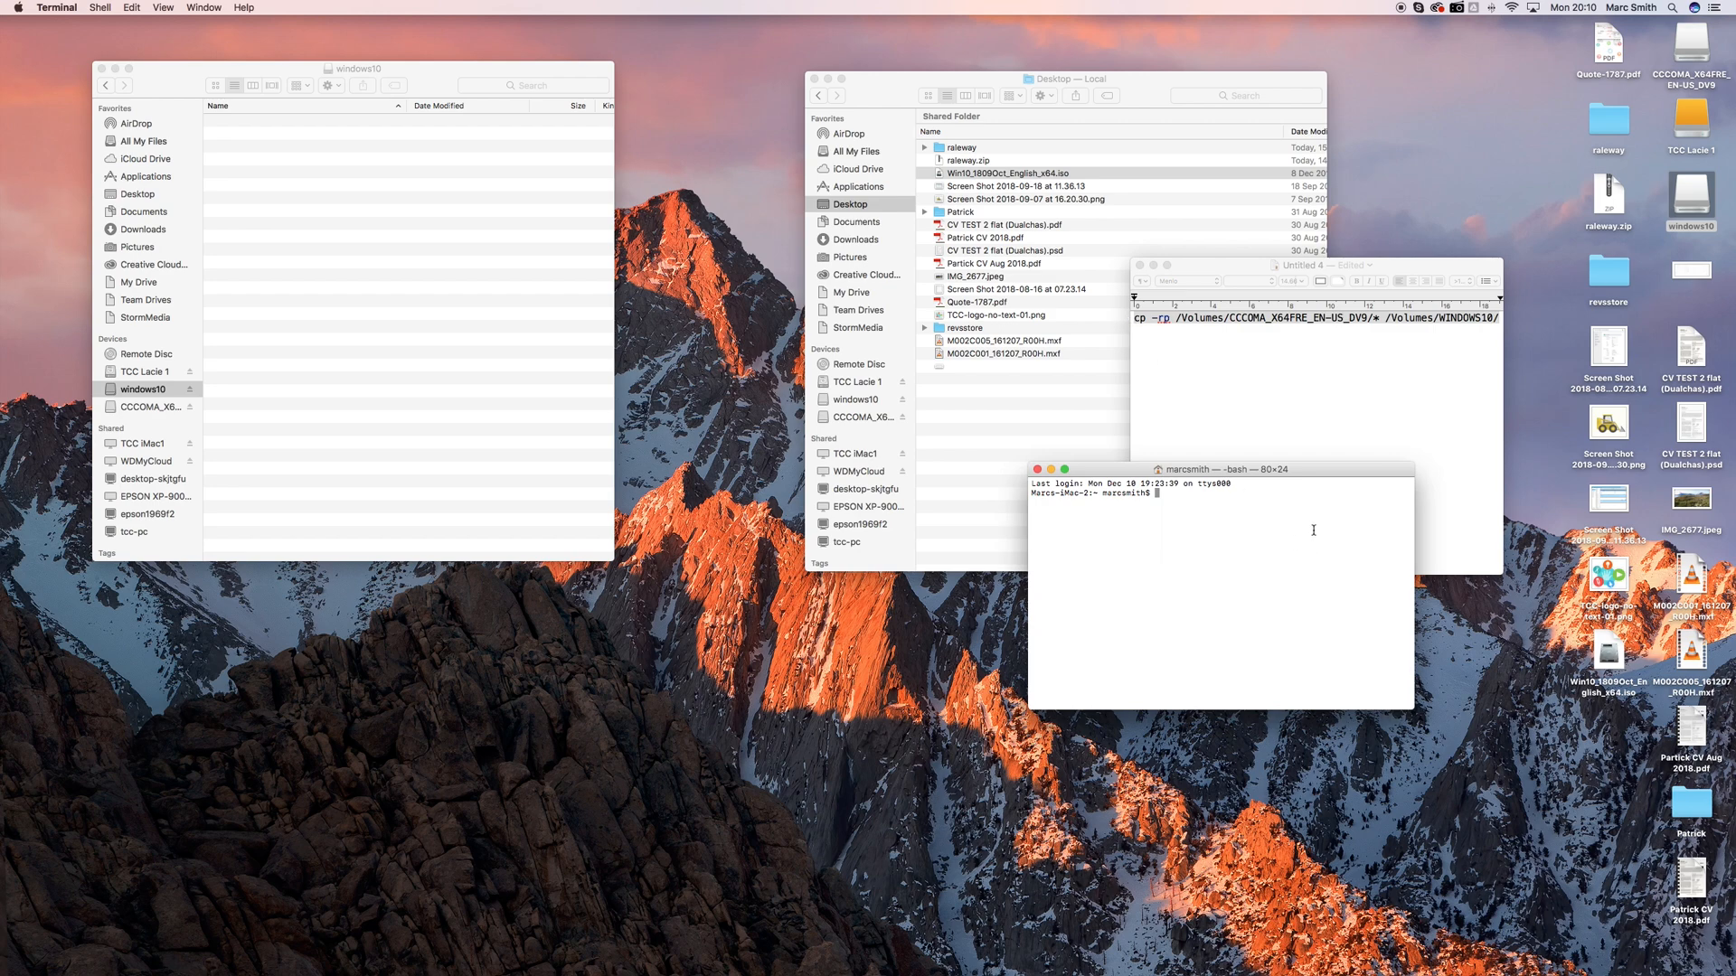
text(cp -rp /Volumes/CCCOMA_X64FRE_EN-US_DV9/* /Volumes/WINDOWS10/)
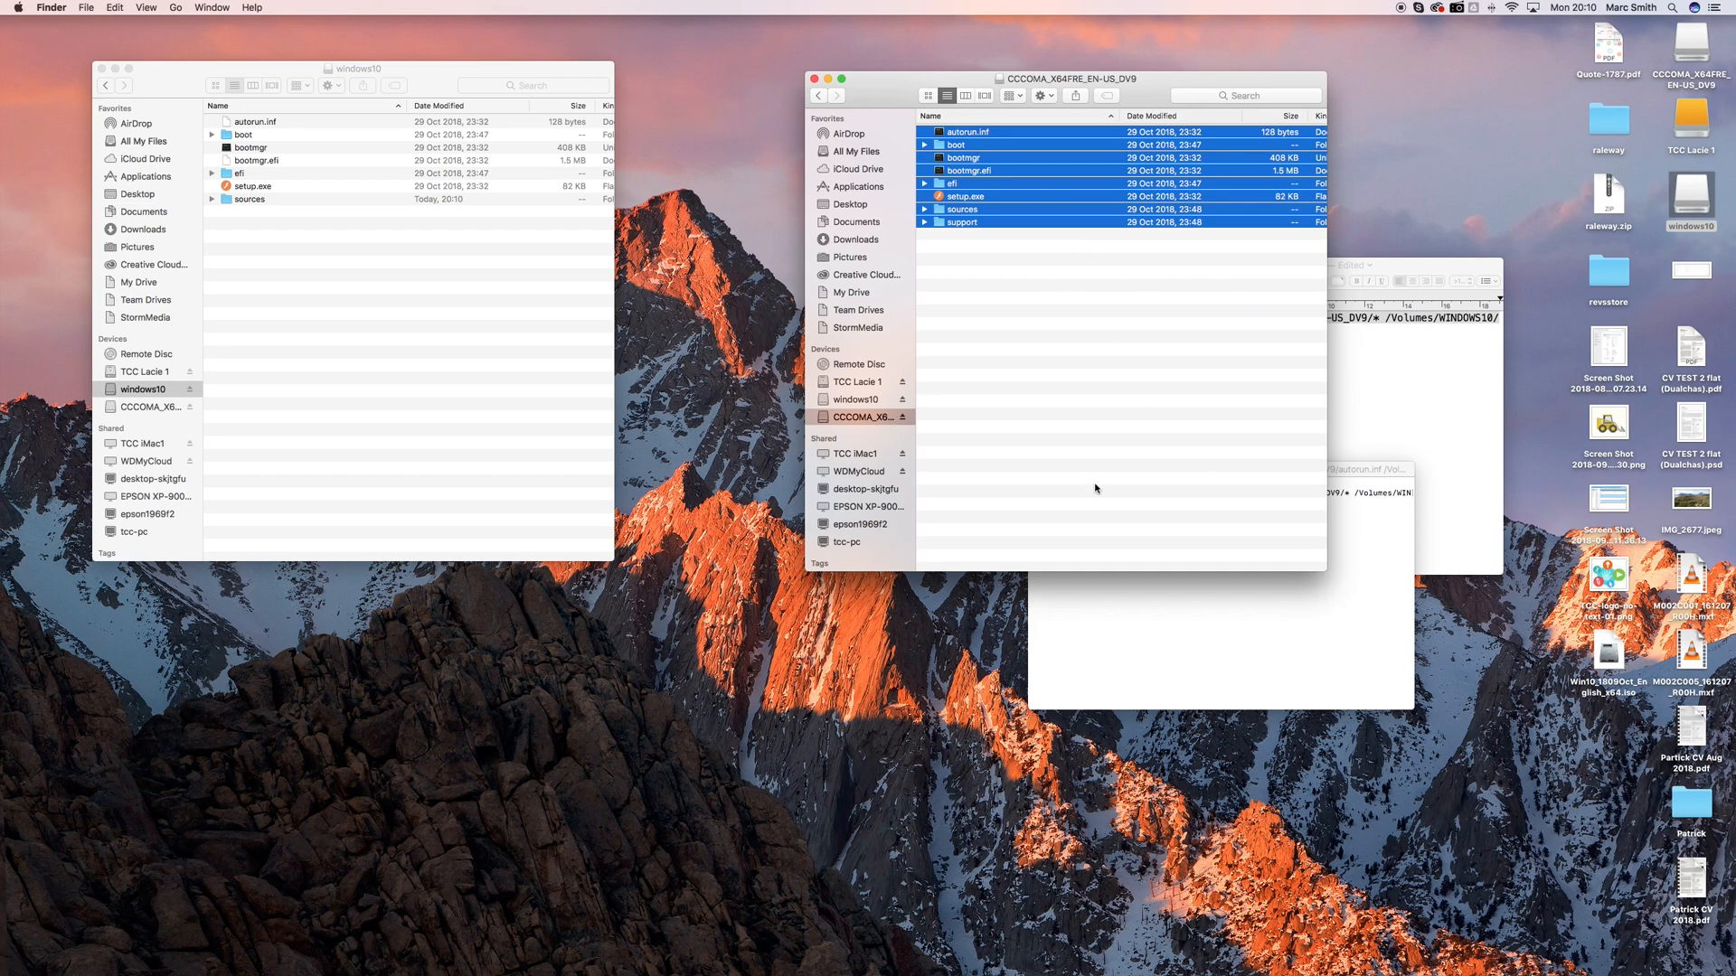
mouse_move(1234, 649)
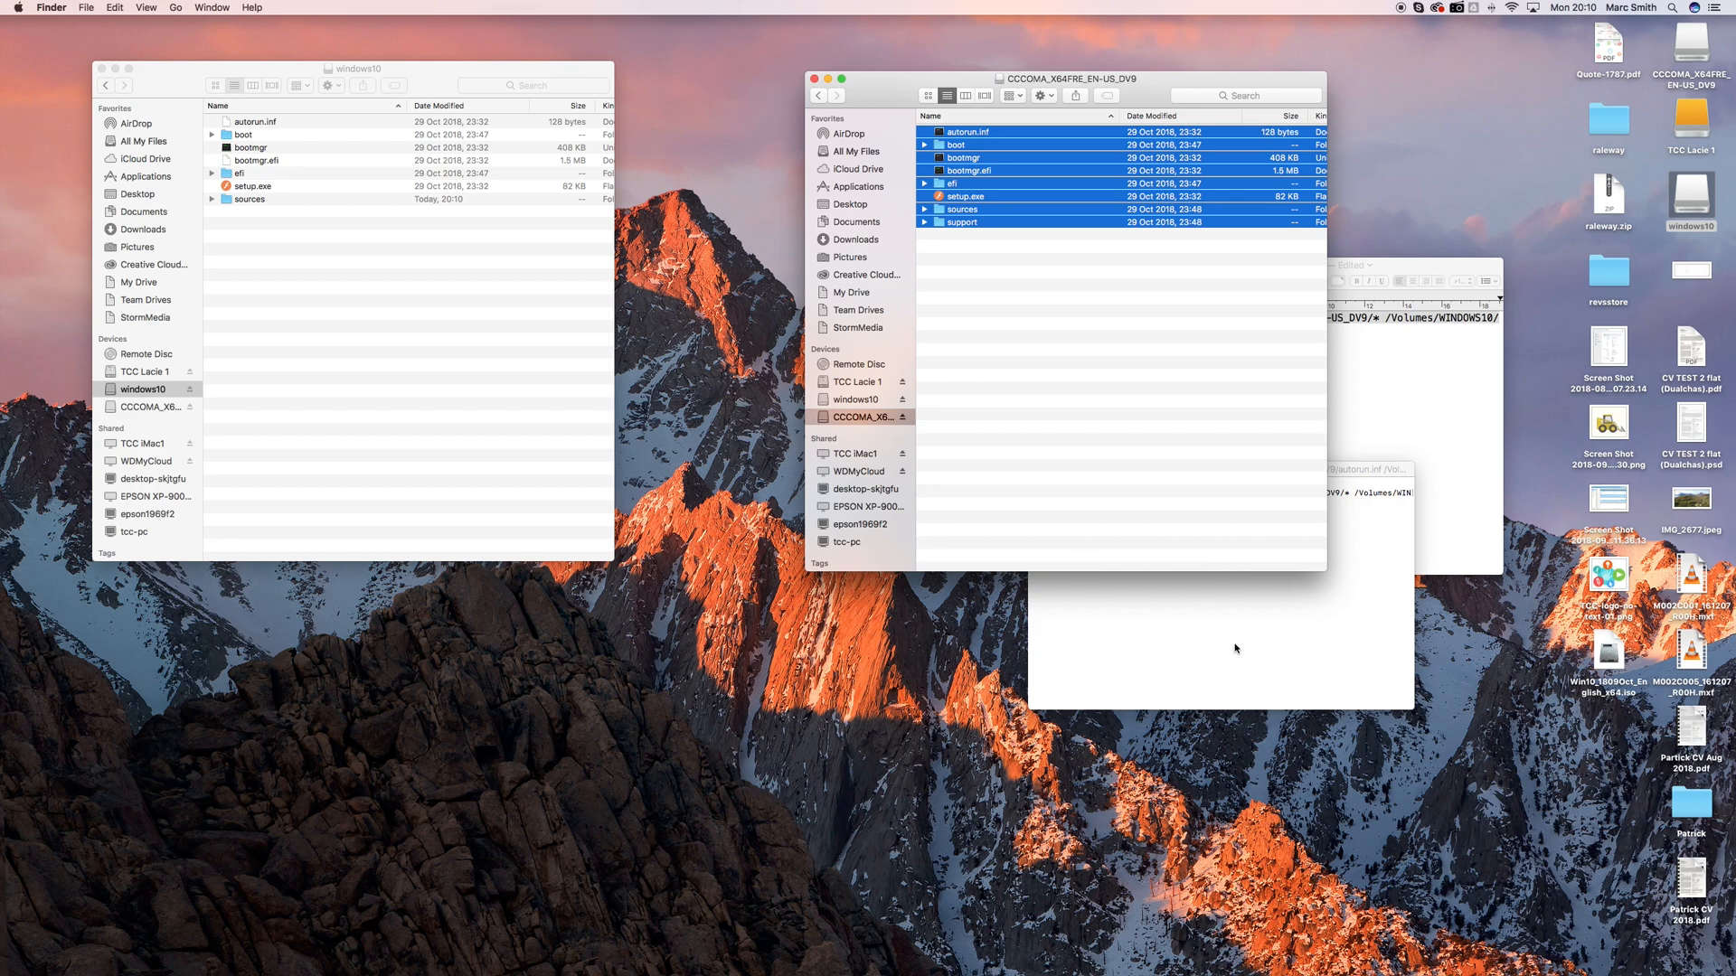